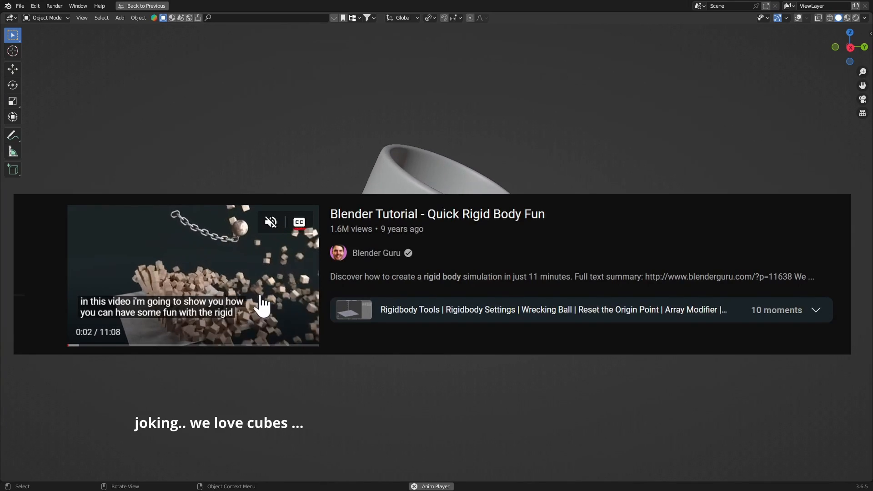
Open the starting .blend file that contains only the DERRK mug model
left_click(141, 6)
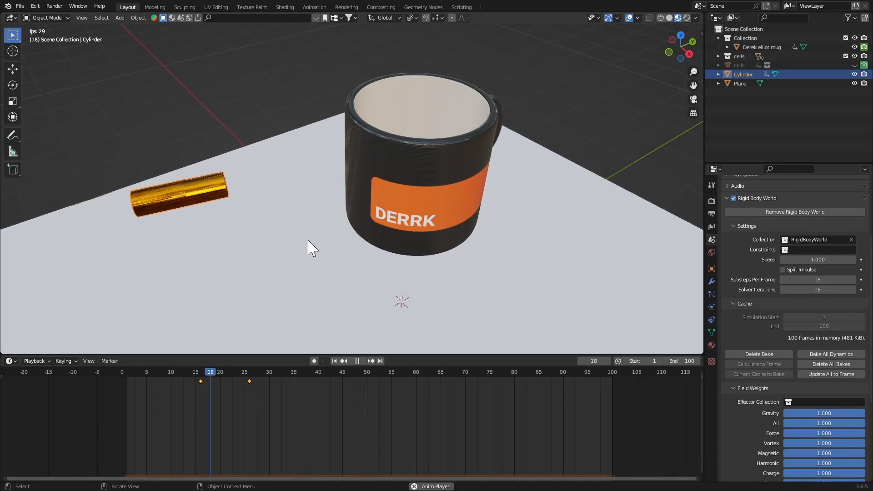
left_click(356, 360)
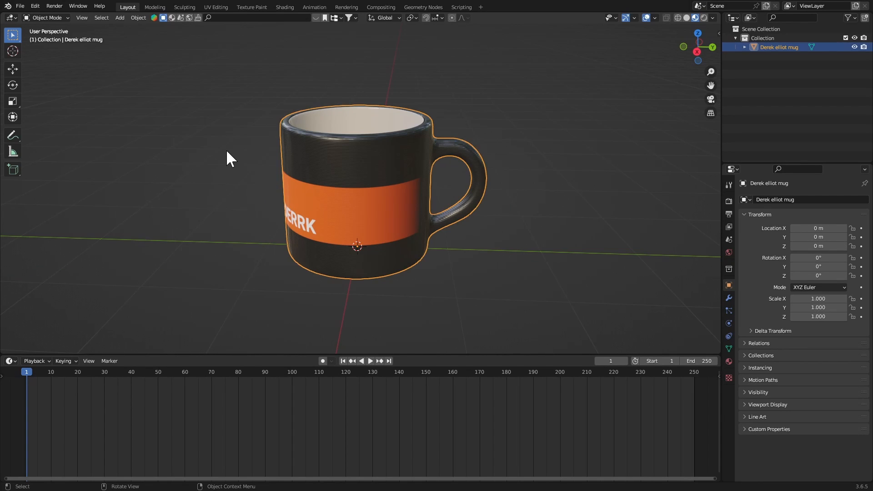
mouse_move(48, 17)
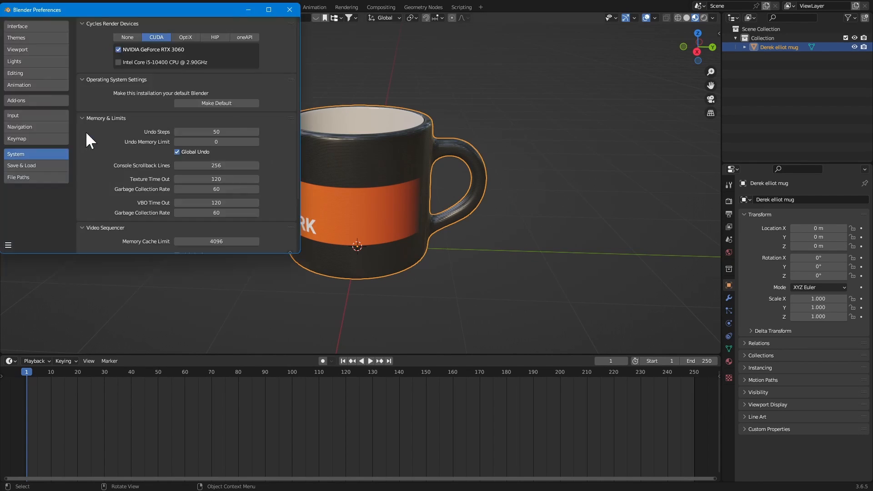
Search add-ons for 'cel', confirm Object: Cell Fracture is enabled, and close Preferences
left_click(16, 101)
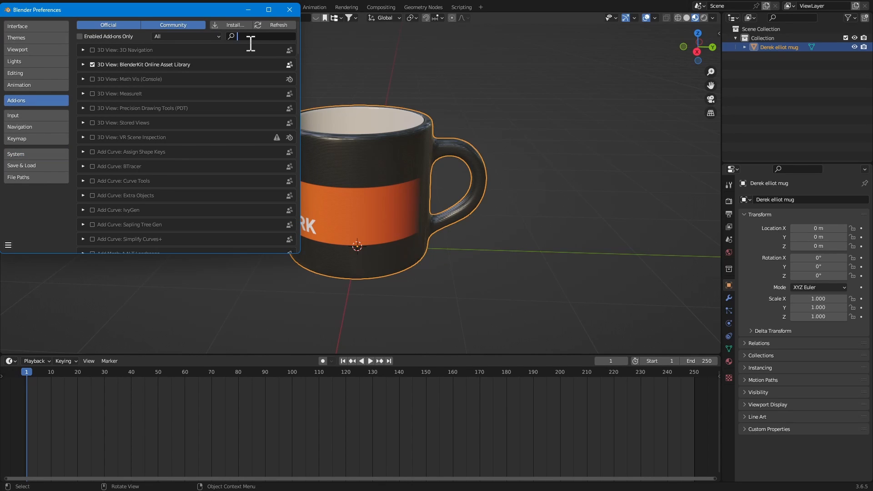
type("cel")
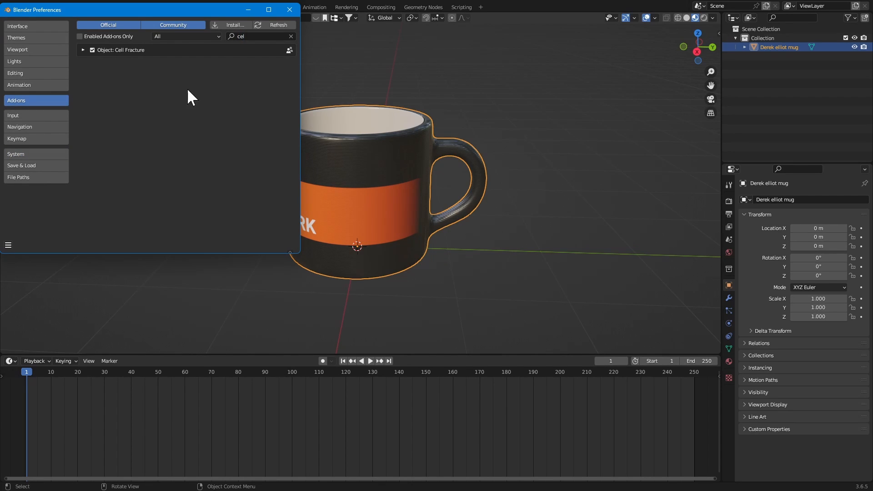
left_click(290, 9)
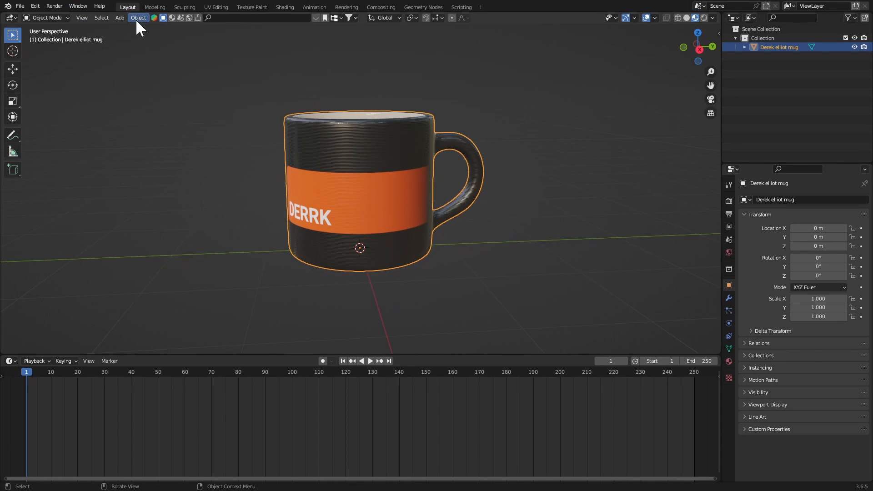
Launch Object > Quick Effects > Cell Fracture on the mug
left_click(137, 17)
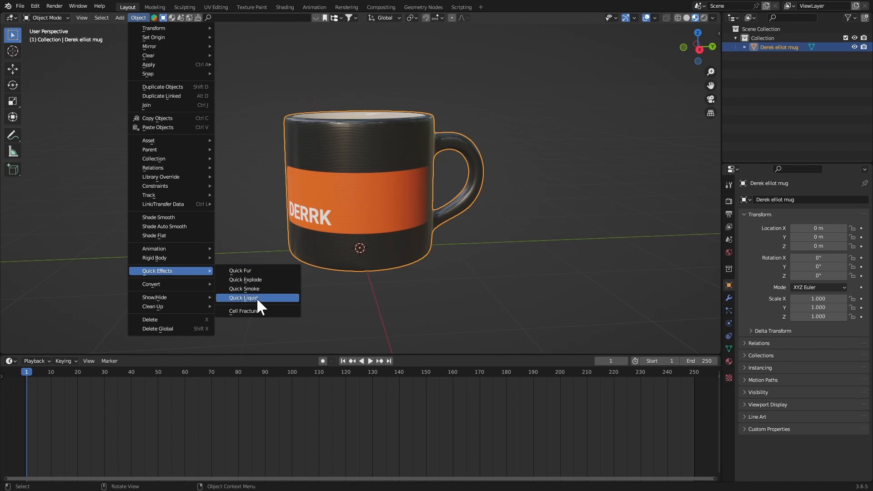
left_click(243, 310)
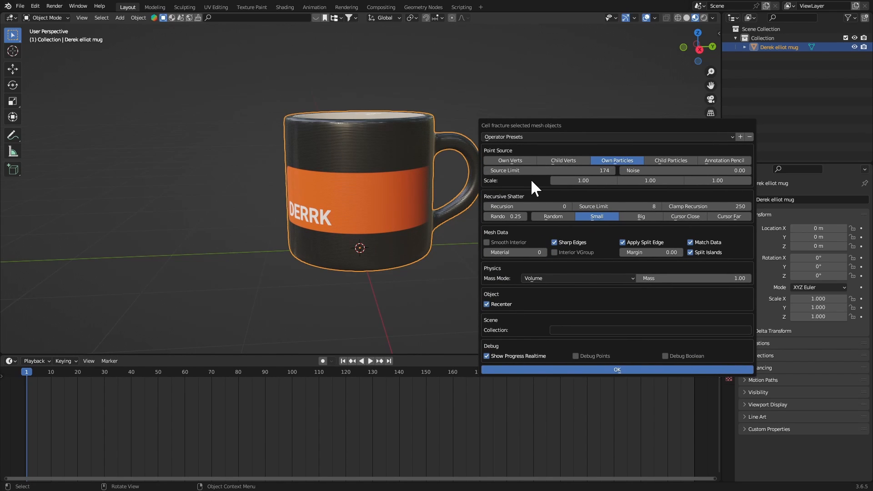
mouse_move(527, 206)
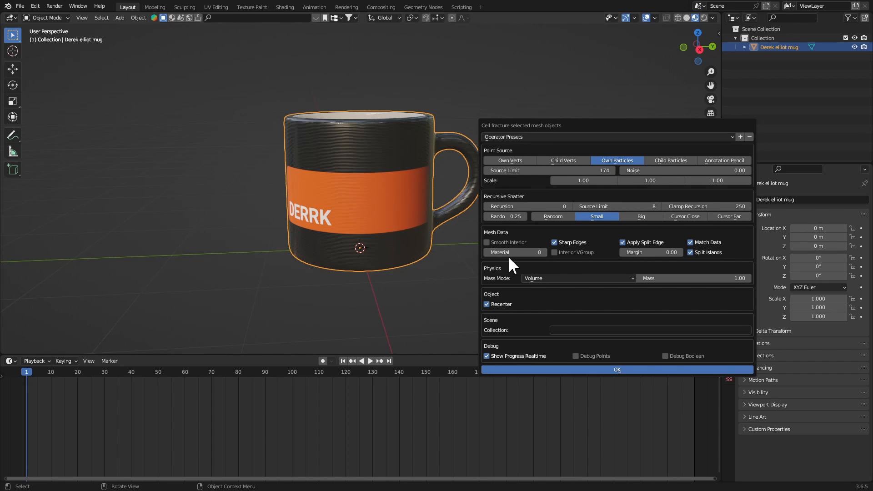
mouse_move(537, 242)
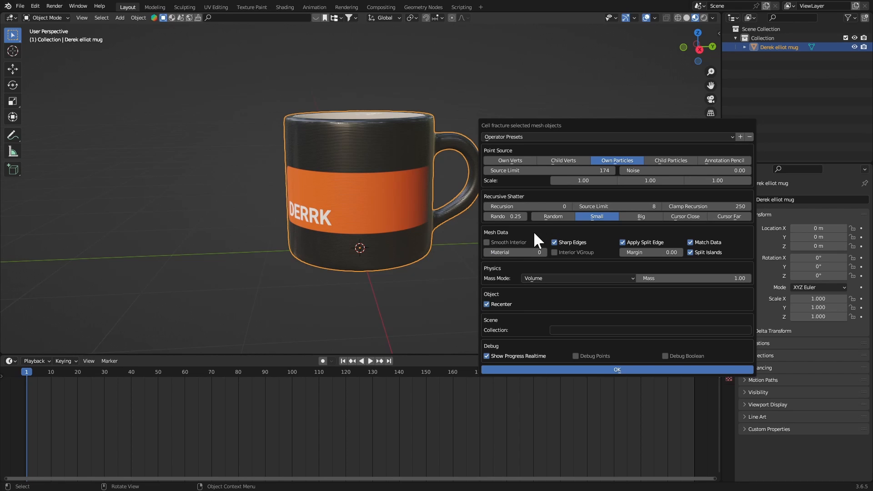
Check the material slots, then fracture the mug with Material 1 (Cup inside) for inner faces
left_click(617, 369)
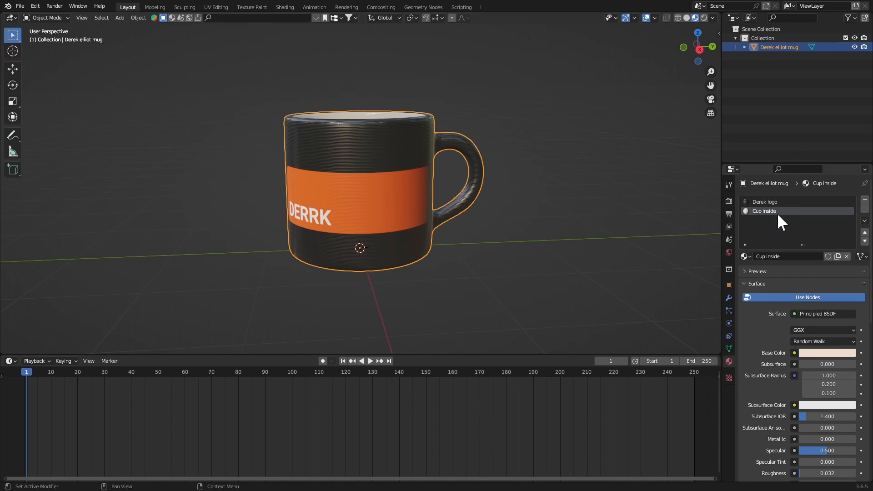
mouse_move(806, 219)
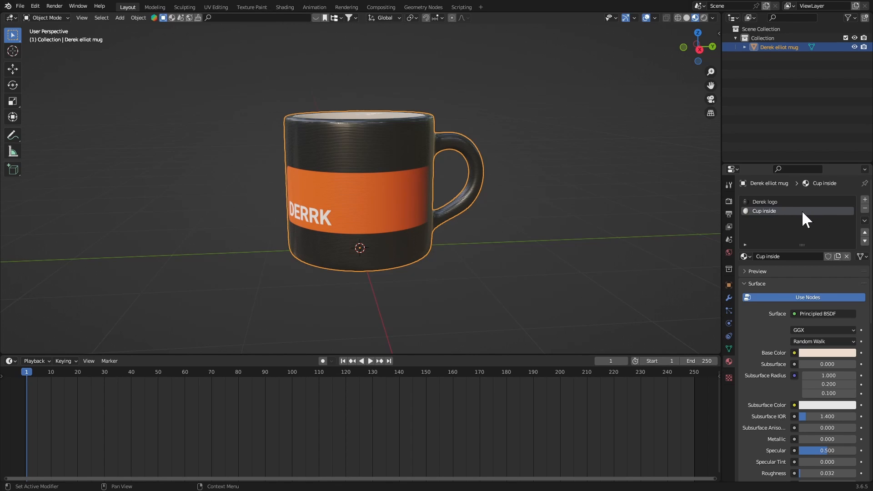
left_click(138, 18)
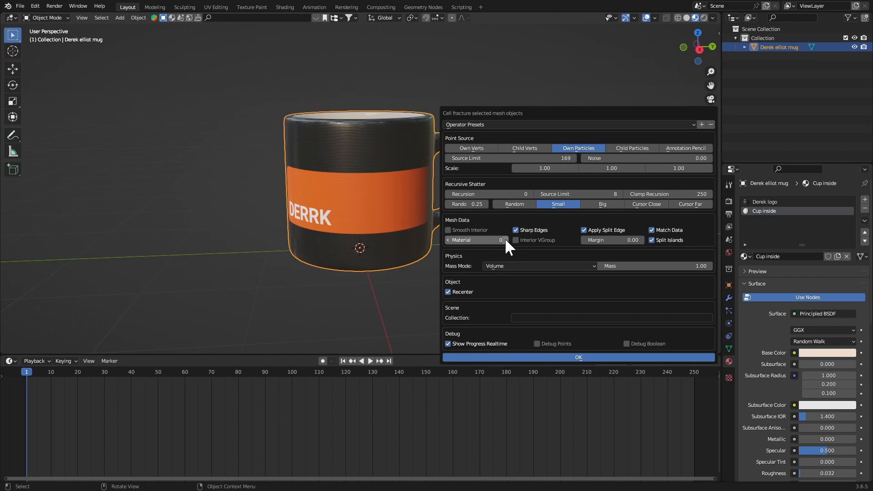
left_click(503, 241)
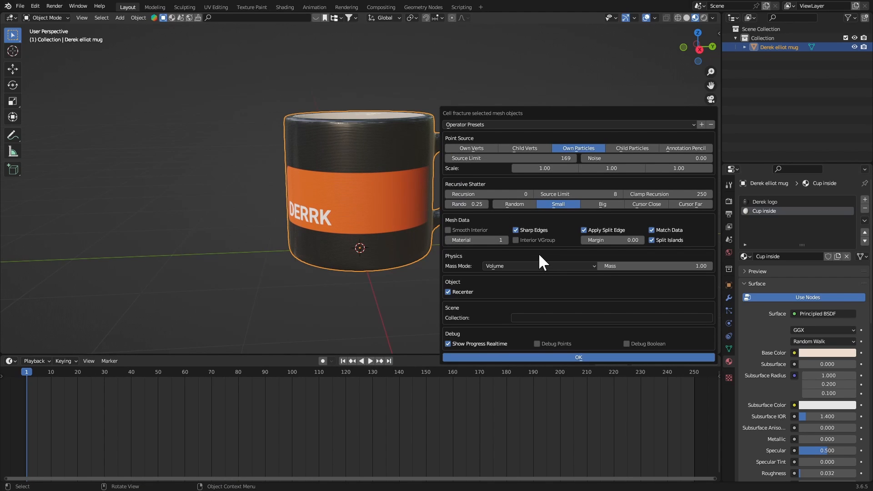
left_click(578, 357)
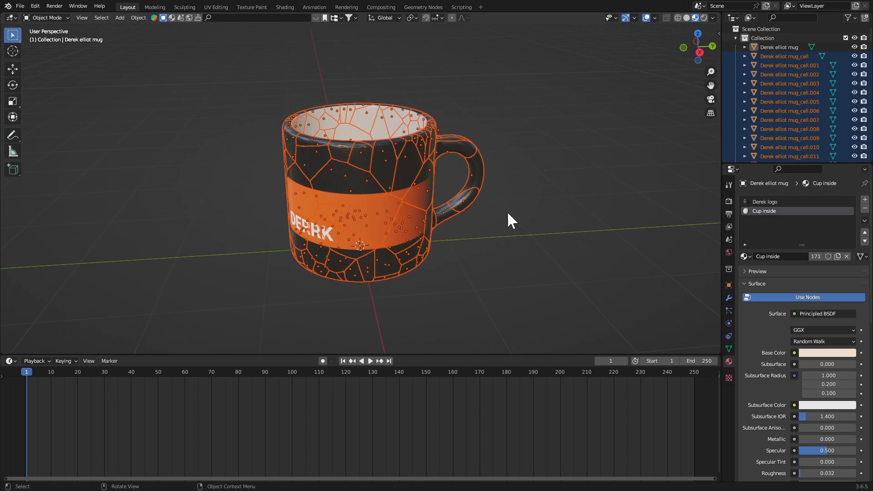
mouse_move(487, 227)
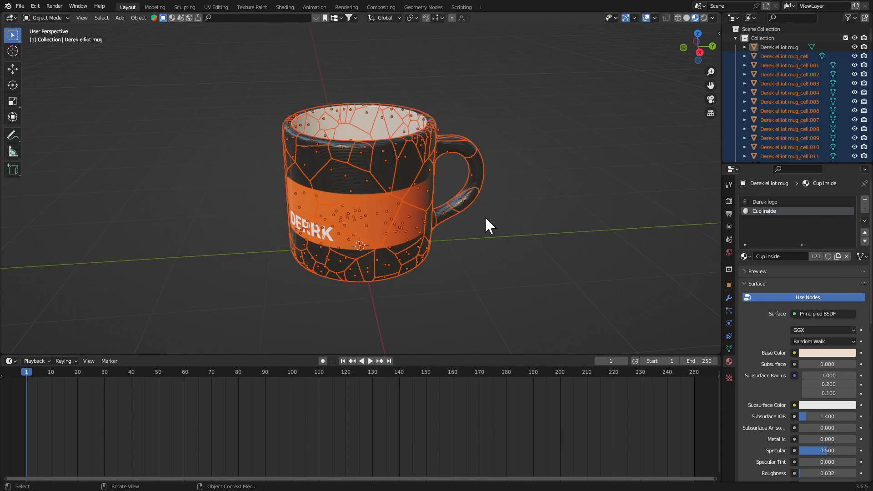
mouse_move(489, 231)
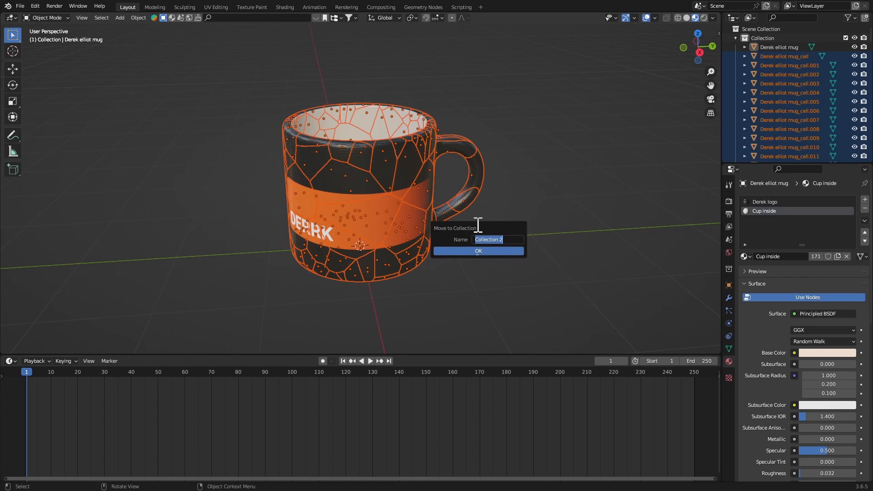
Create a new collection named 'cel' for the fracture pieces
type("cel")
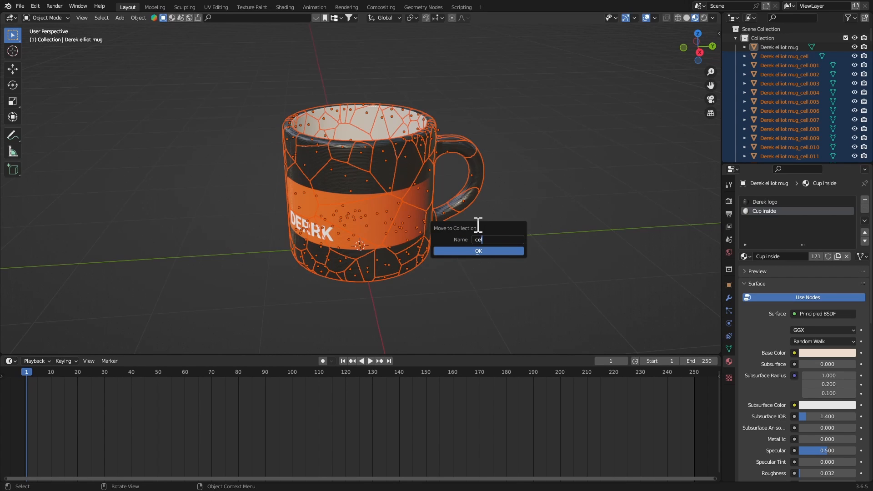
left_click(478, 251)
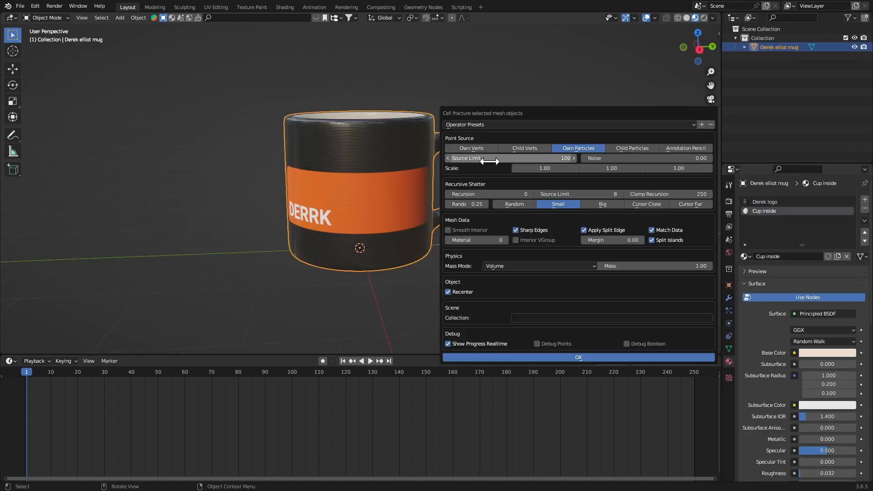
Run Cell Fracture on the mug with the 100 source limit
left_click(579, 357)
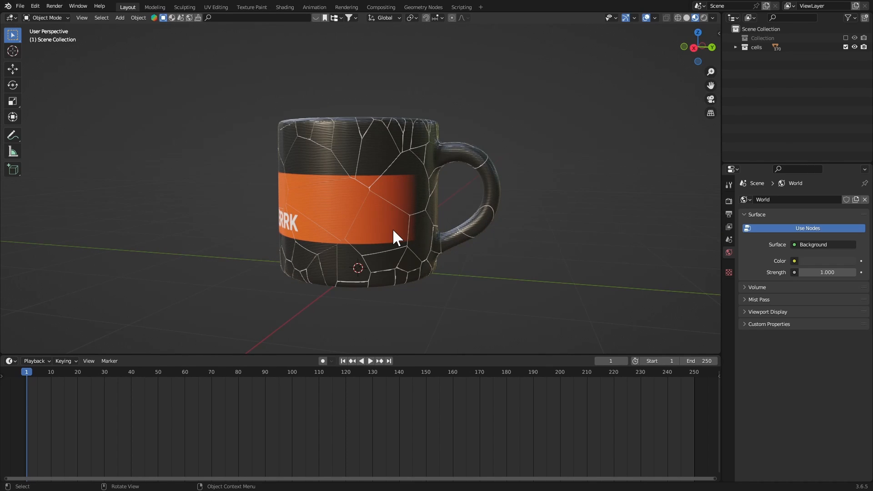
Apply transforms to all fragments and set each origin to its own geometry
left_click(395, 236)
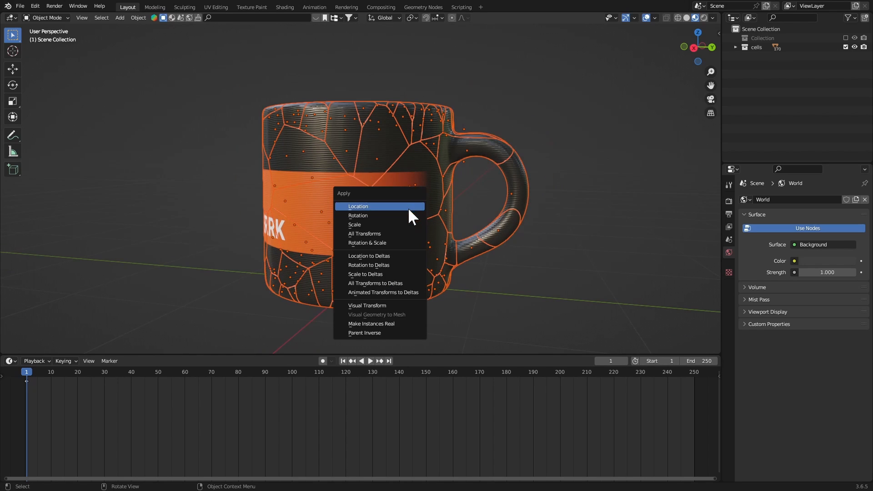
left_click(358, 206)
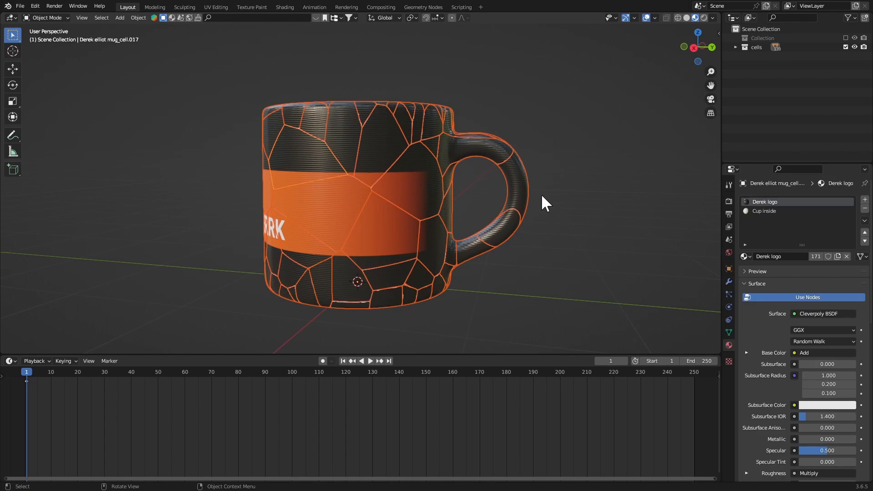
left_click(527, 178)
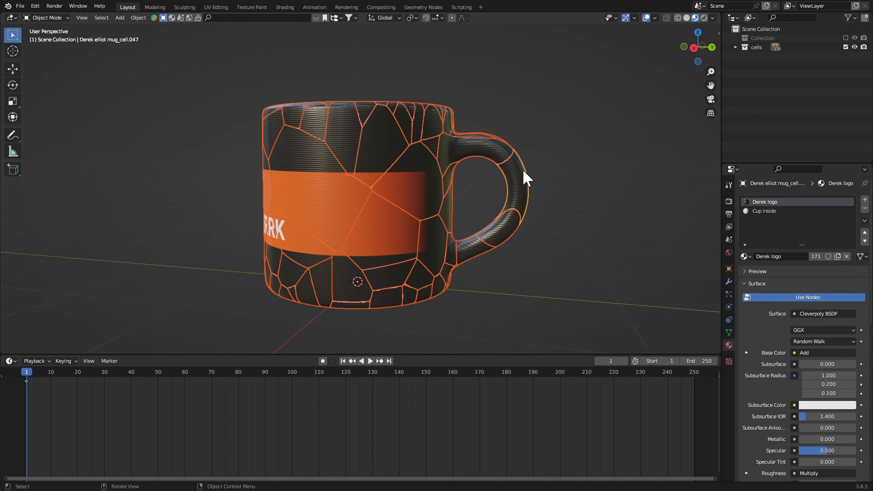
mouse_move(520, 191)
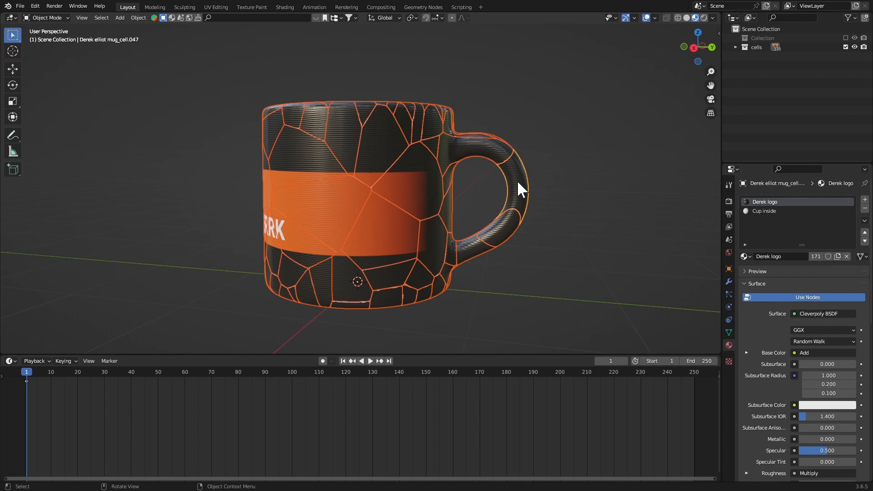
right_click(518, 189)
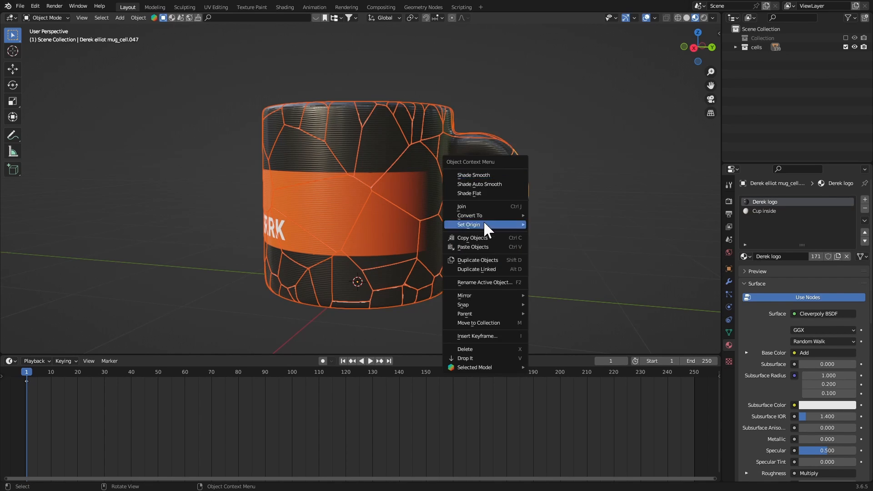
left_click(469, 224)
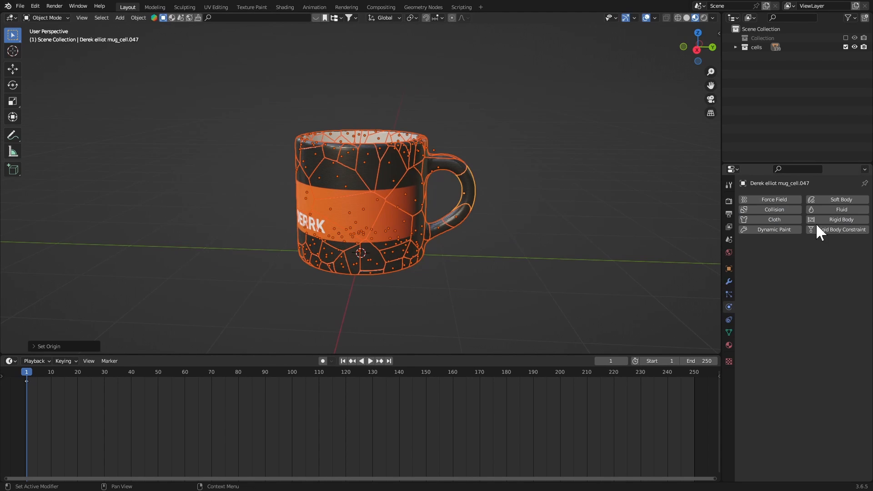
Make the fragment a rigid body with damping translation 0.088 and rotation 0.182
left_click(841, 218)
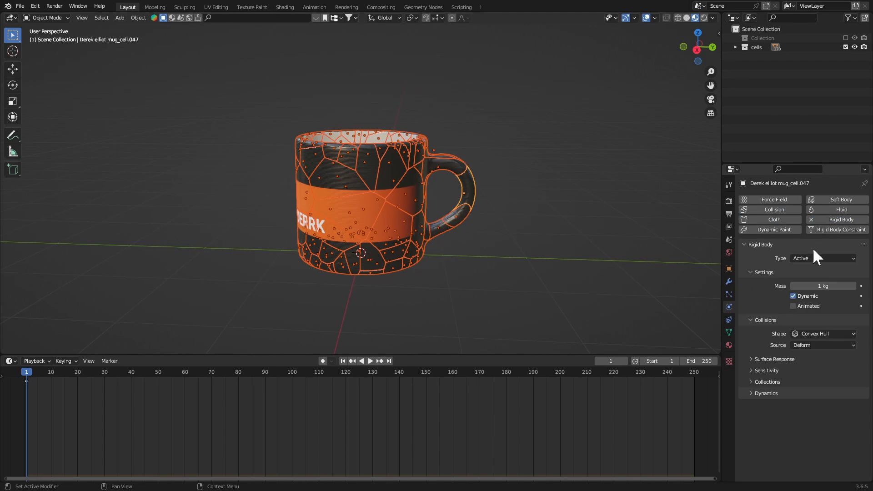
mouse_move(757, 401)
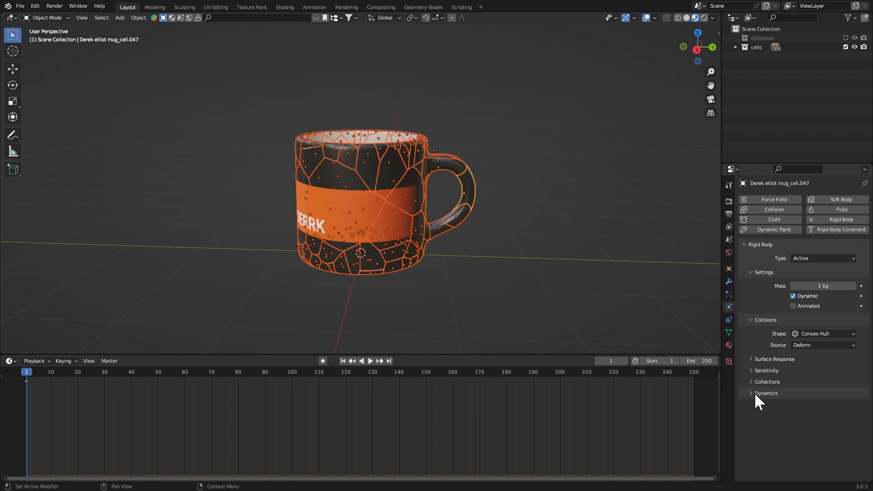
left_click(767, 393)
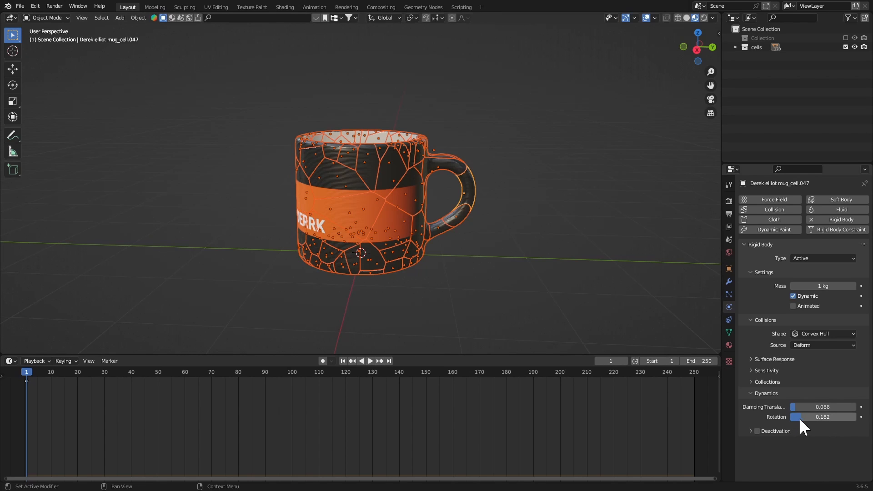
mouse_move(798, 422)
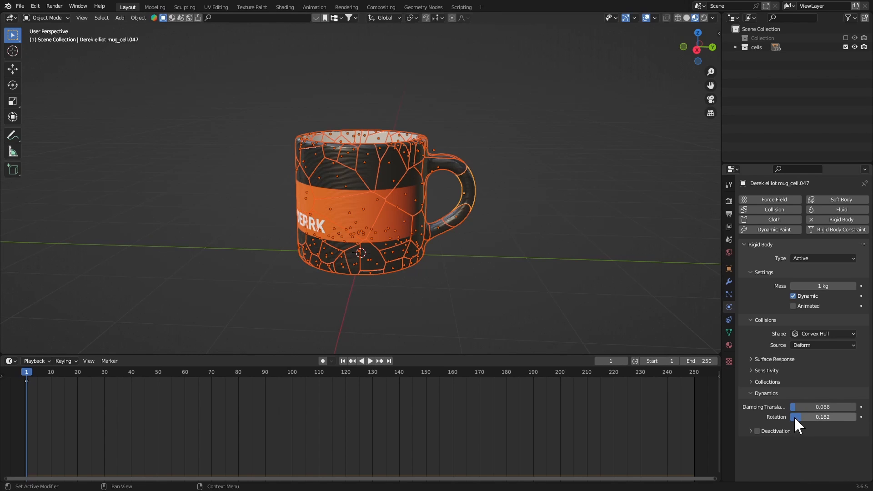
mouse_move(782, 459)
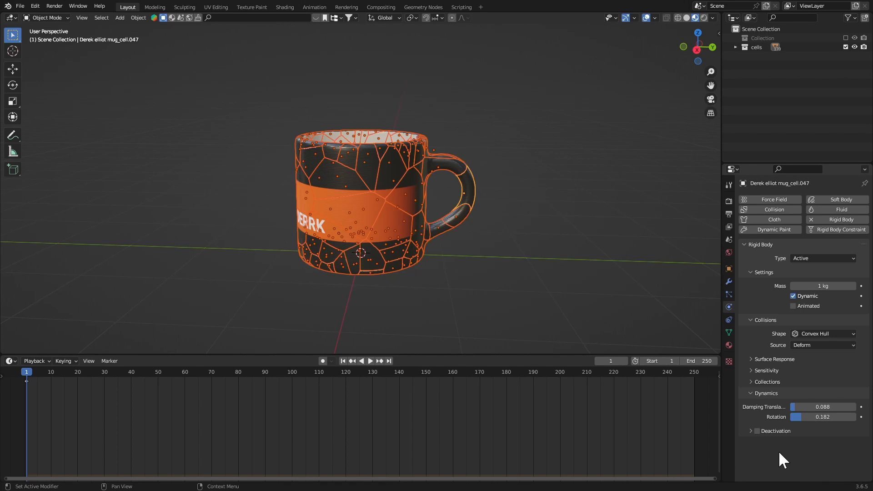
Copy the active rigid body settings to all pieces, then preview the fall
left_click(137, 17)
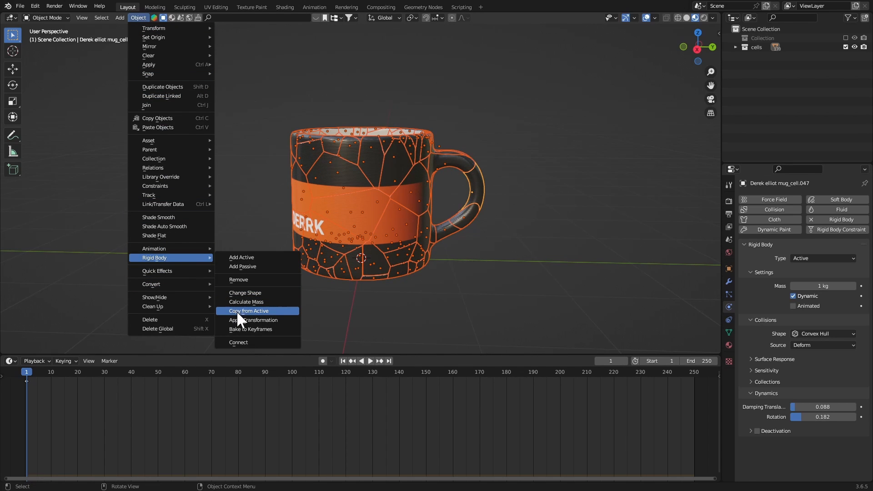
mouse_move(250, 318)
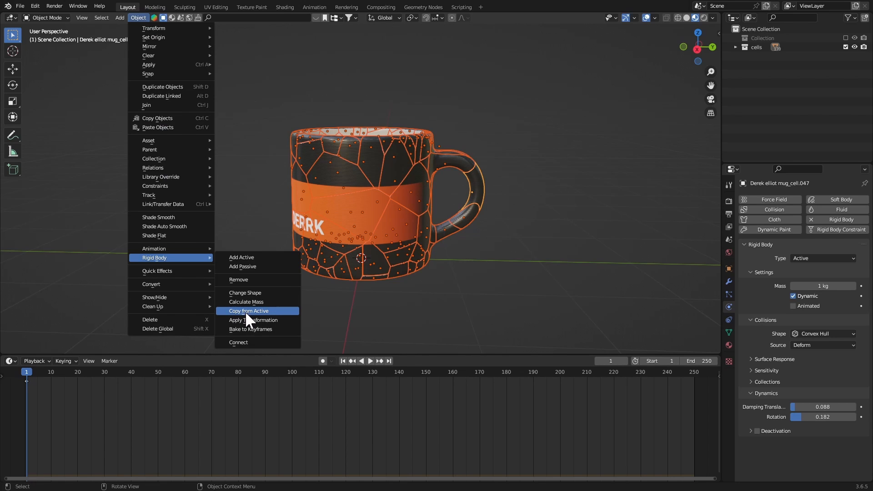
left_click(249, 311)
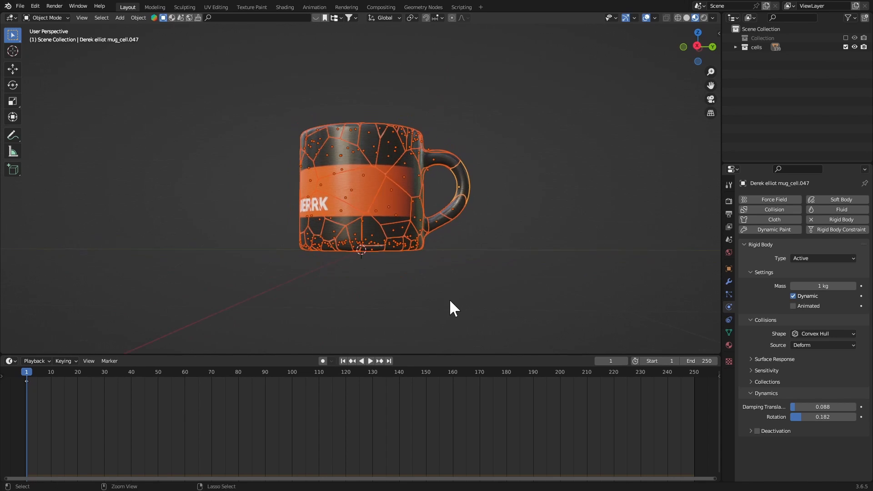
left_click(370, 361)
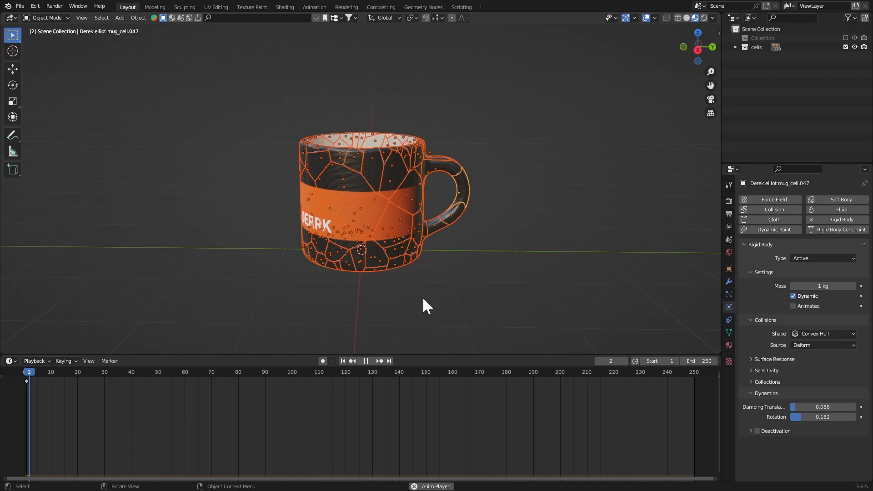
left_click(365, 361)
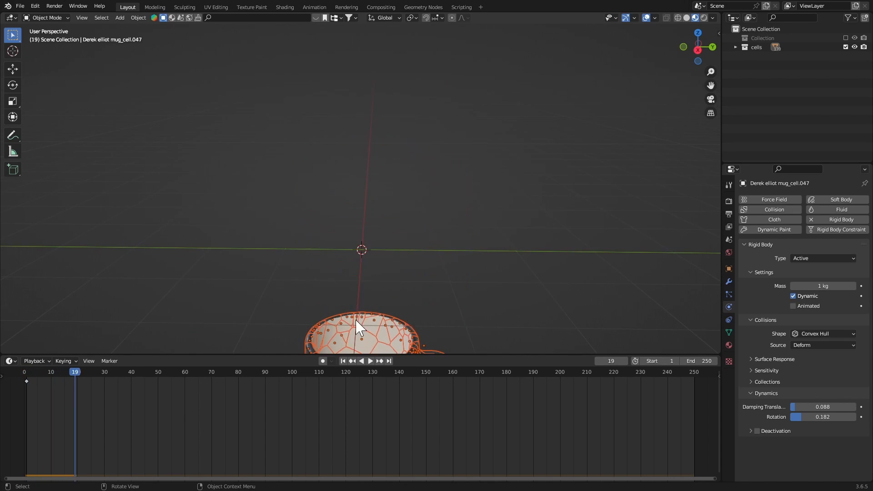
left_click(343, 360)
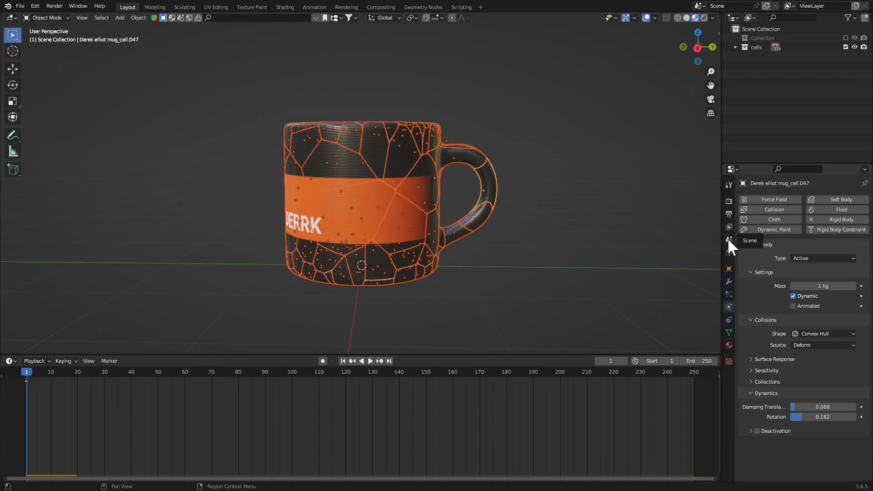
Set Rigid Body World Field Weights gravity to 0 and replay the simulation
left_click(729, 252)
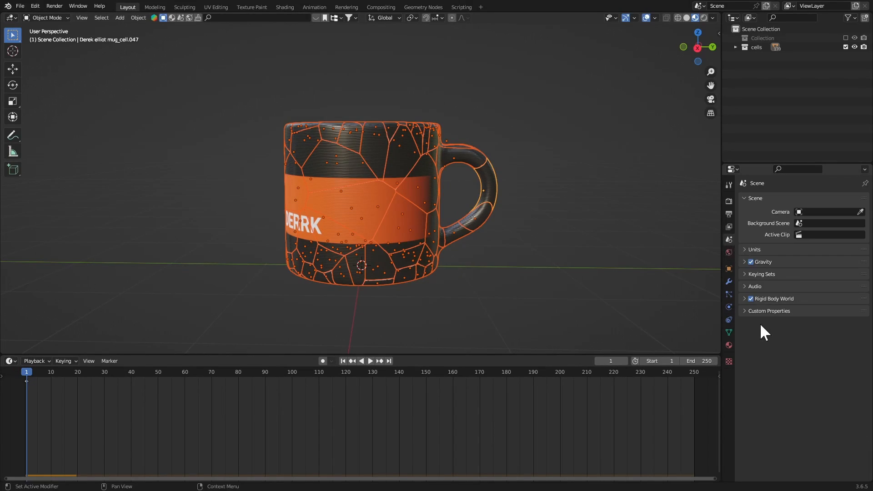
left_click(774, 298)
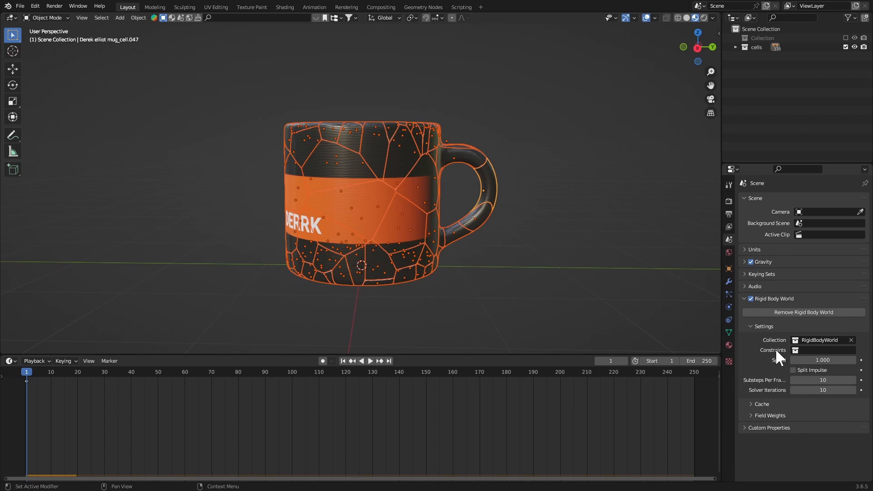
left_click(770, 415)
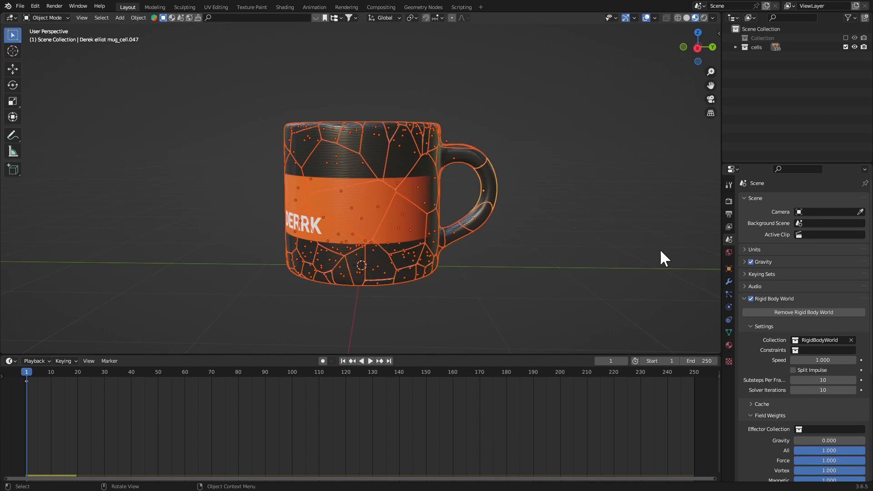
left_click(370, 361)
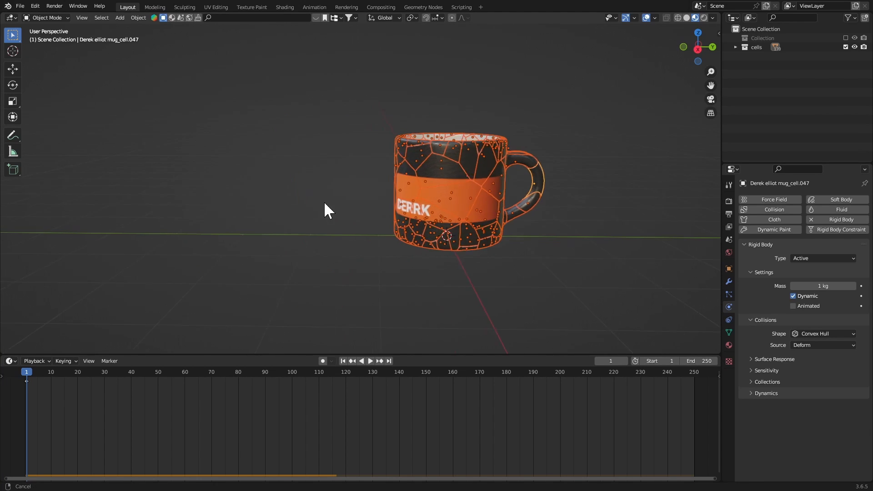
Add a cube beside the mug with a Passive rigid body and Animated ticked
left_click(119, 17)
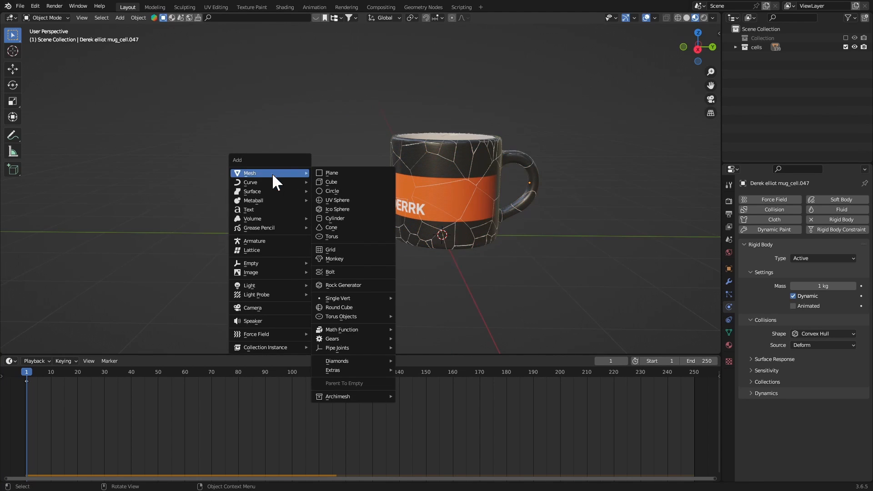
left_click(331, 181)
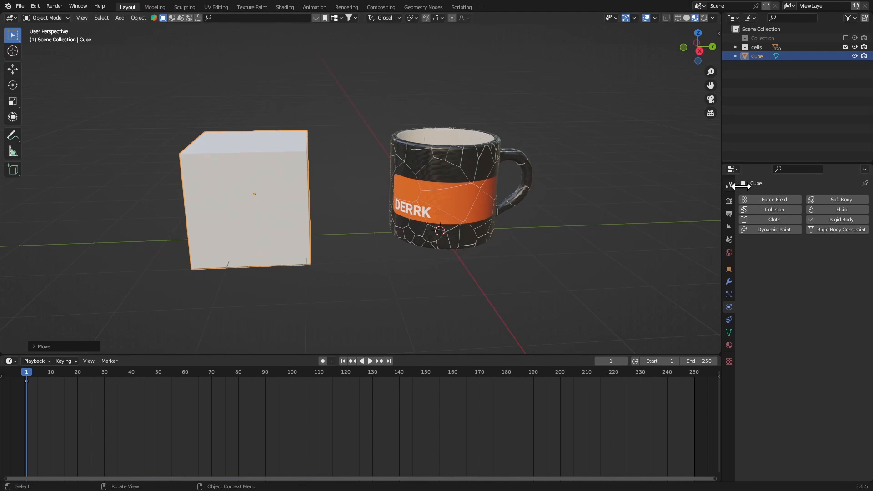
left_click(841, 219)
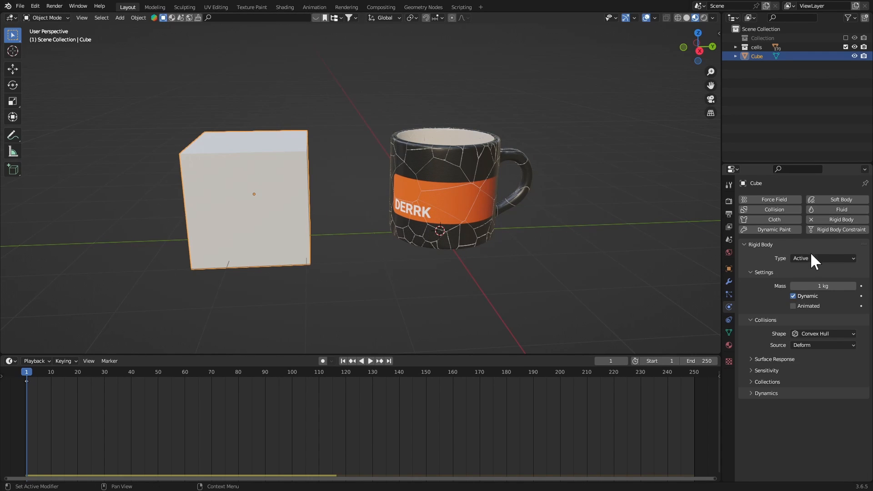
left_click(823, 258)
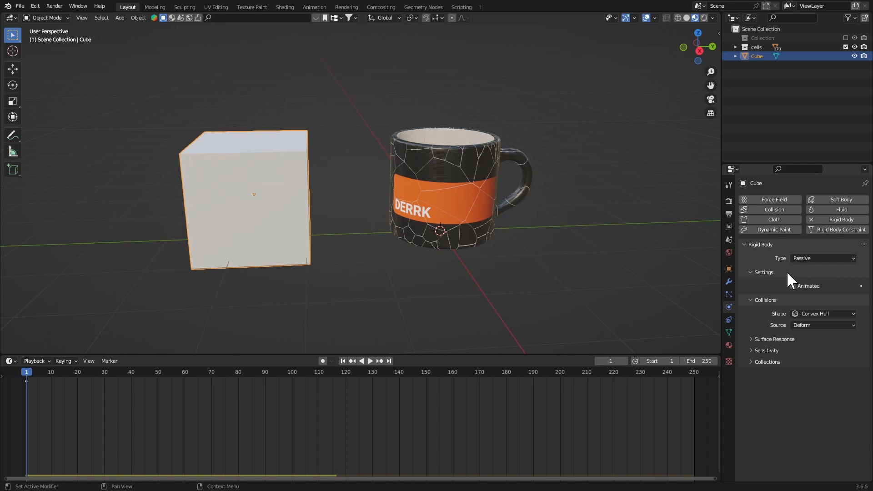
mouse_move(829, 414)
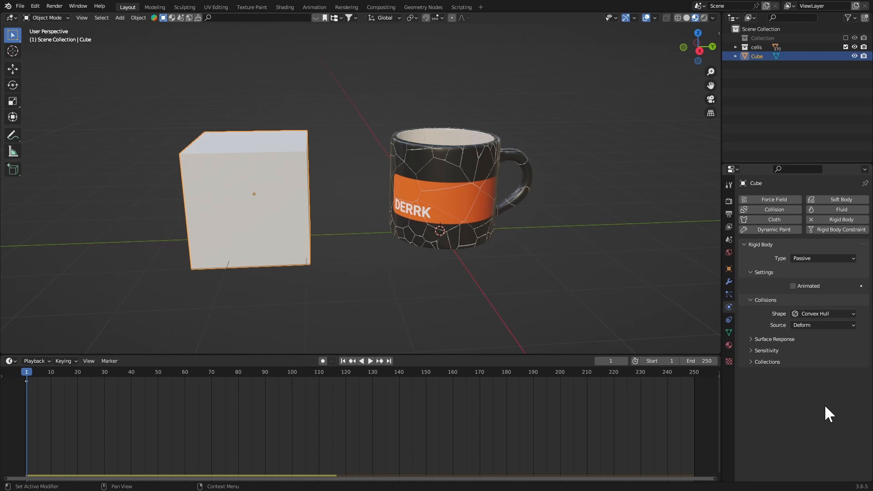
left_click(793, 286)
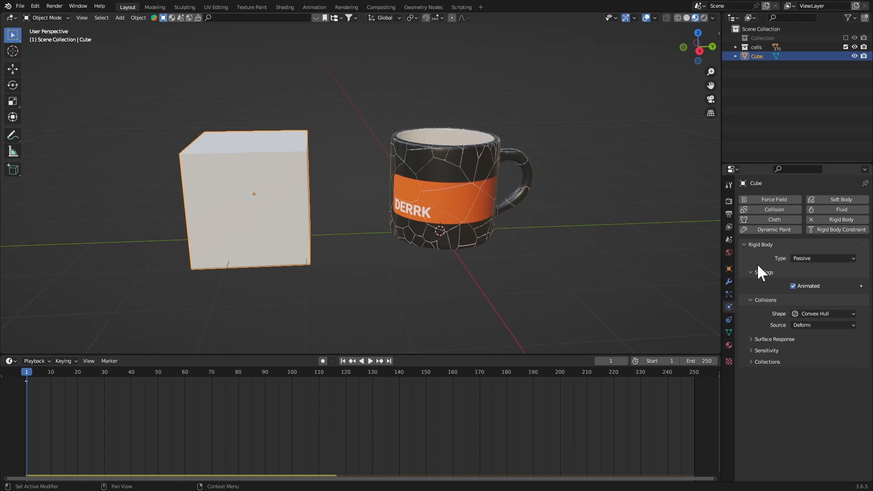
mouse_move(248, 205)
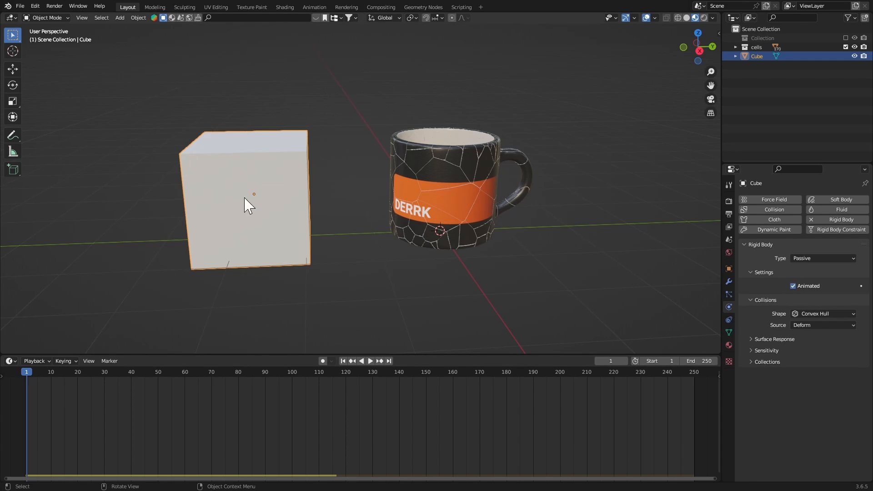
Keyframe the cube moving into the mug at frame 11, then play back the impact
left_click(371, 360)
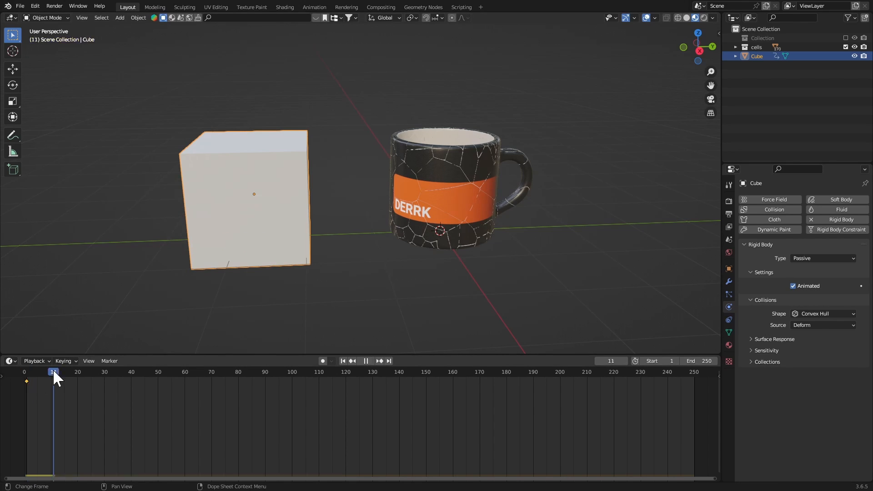
key("g")
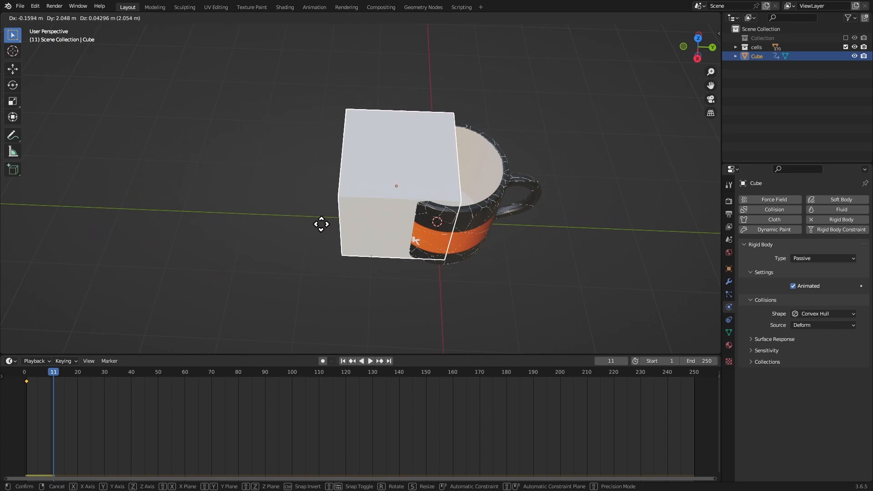
left_click(288, 239)
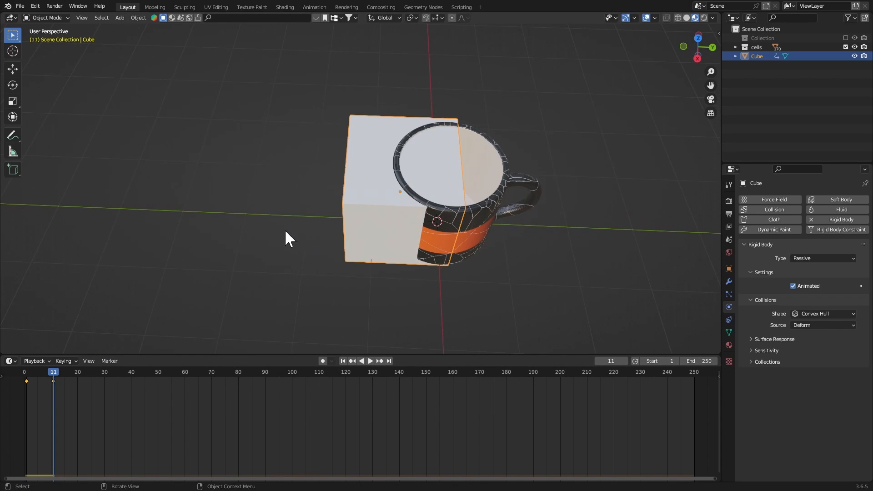
left_click(342, 361)
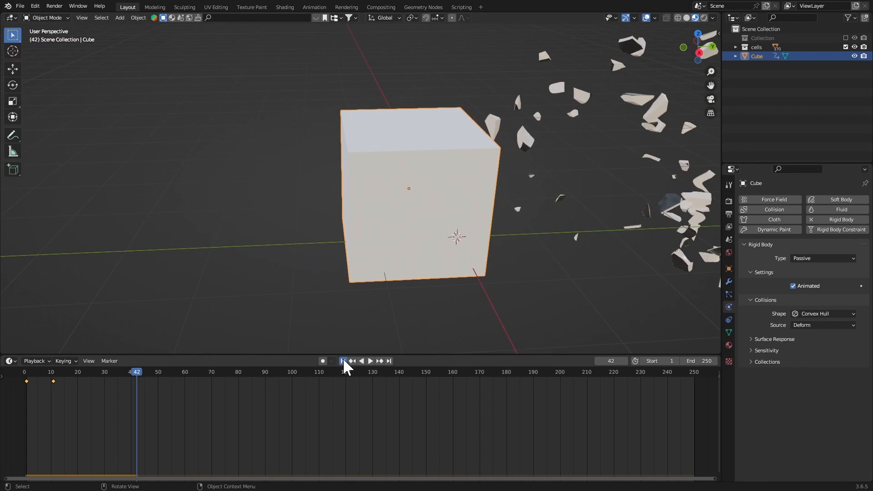
left_click(369, 360)
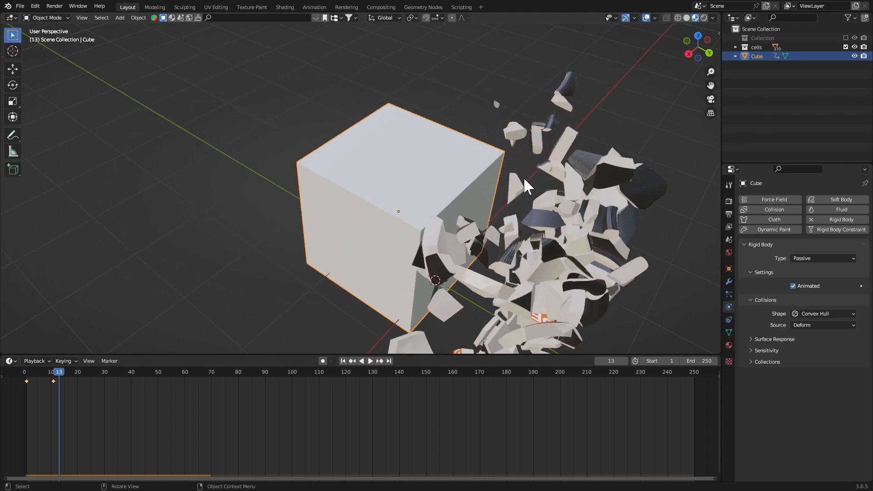
left_click(370, 361)
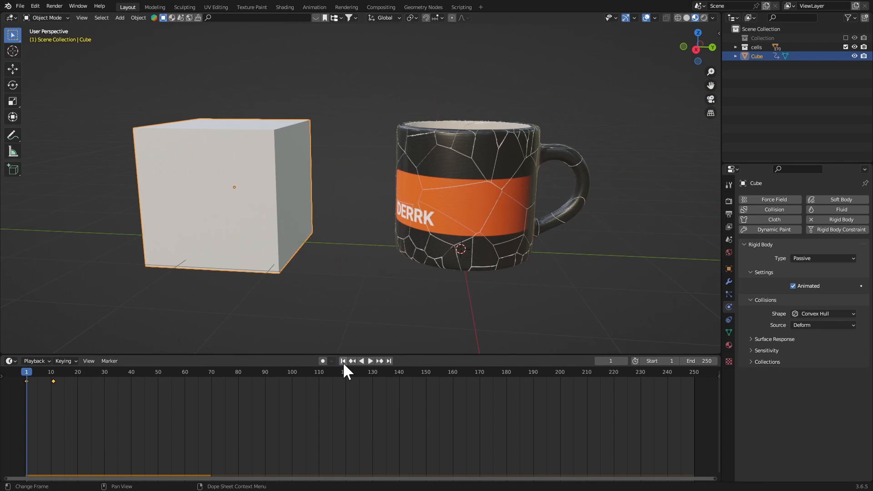
Swap the cube for a Passive rigid-body ground plane and raise the mug pieces above it
left_click(384, 200)
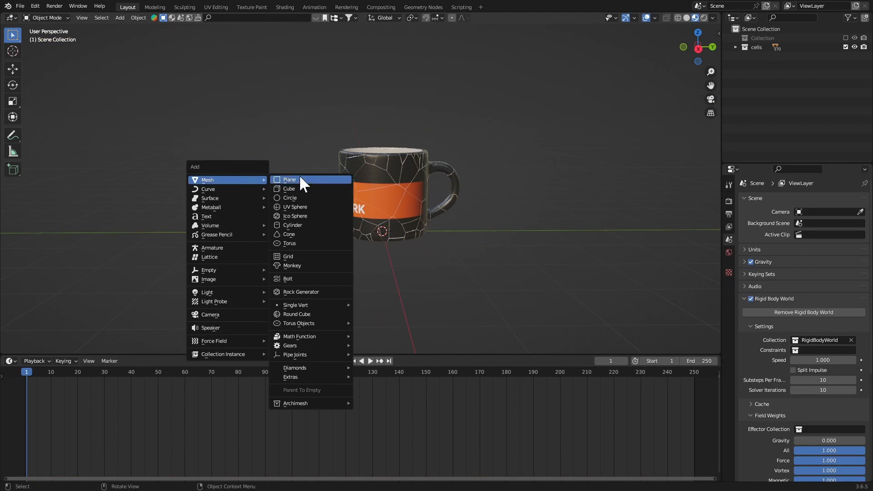
left_click(290, 179)
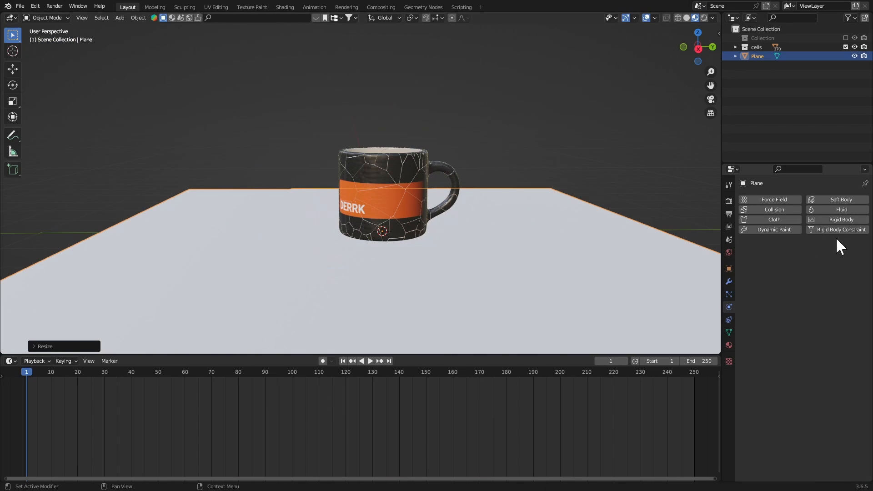
left_click(823, 258)
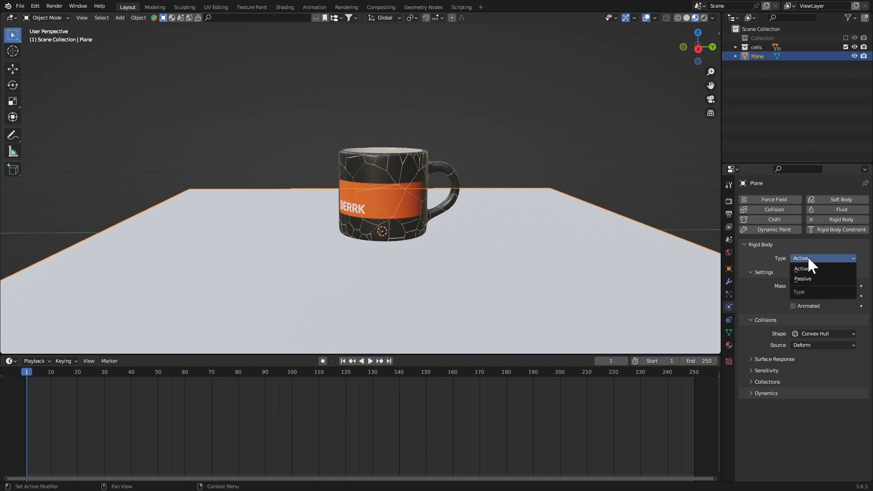
left_click(803, 278)
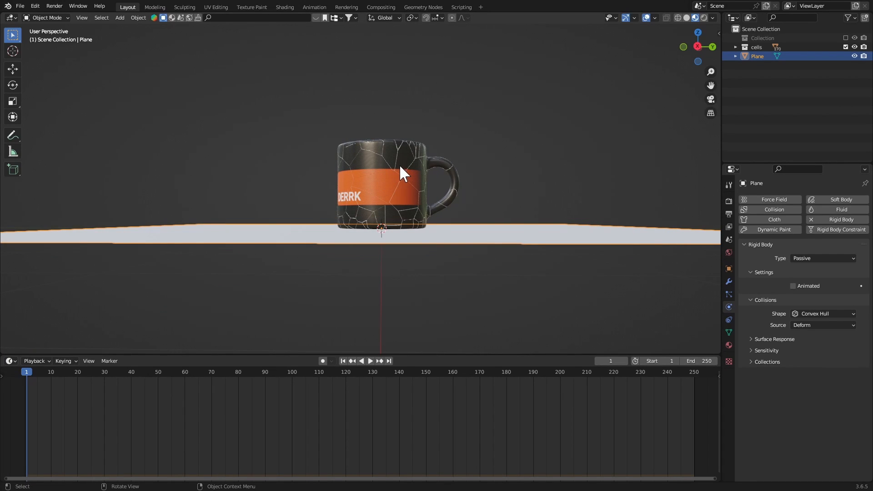
left_click(402, 172)
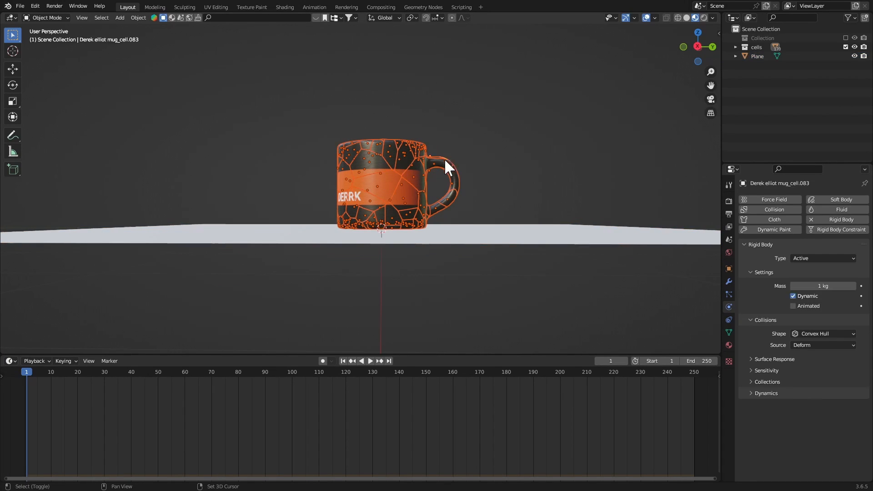
key("g")
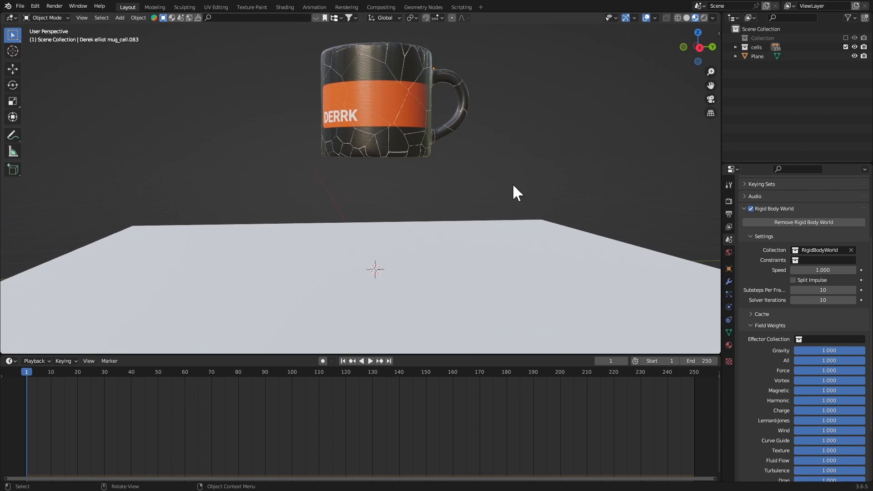
Play the simulation to watch the mug fall, then rewind to the start
left_click(370, 361)
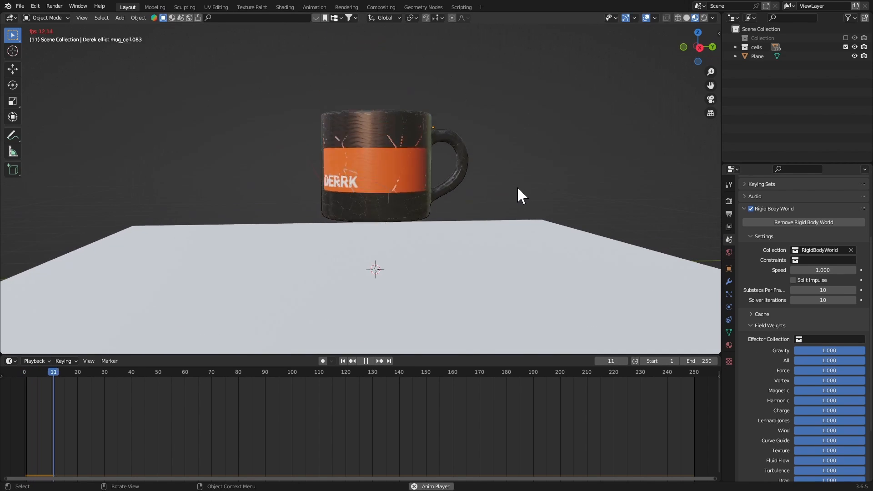
left_click(370, 361)
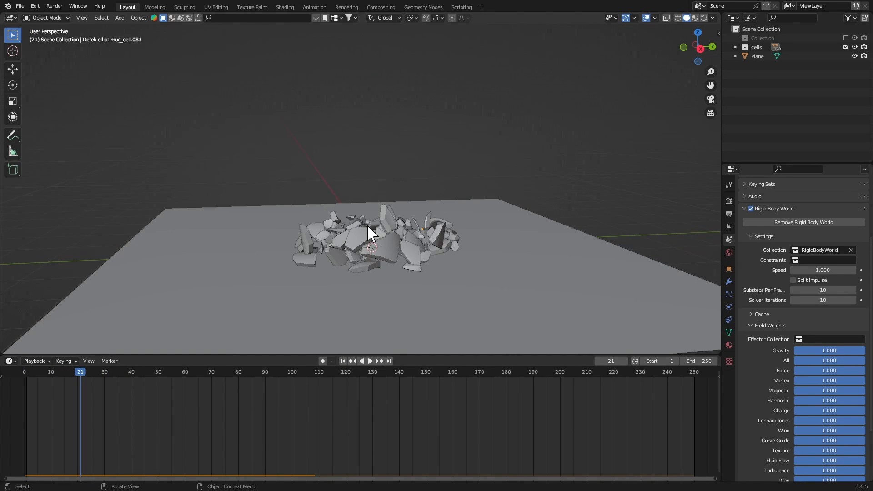
left_click(371, 361)
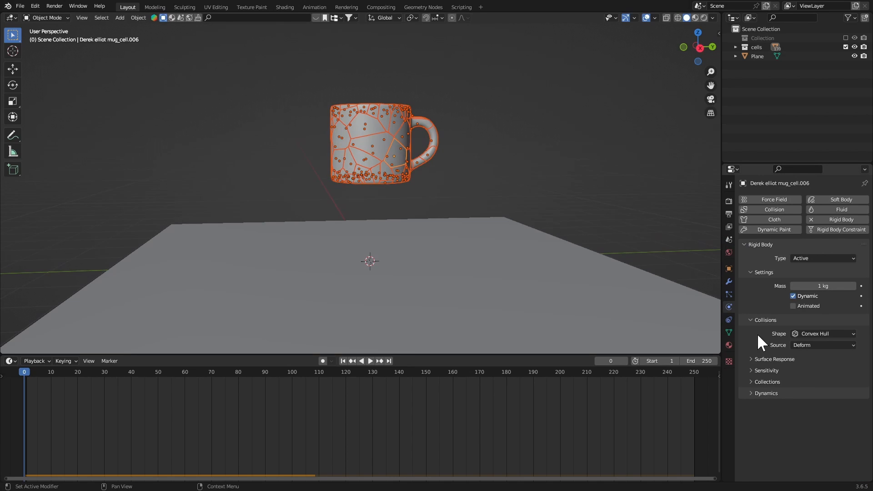
Set damping translation 0.088 and rotation 0.522, then replay the simulation
left_click(766, 393)
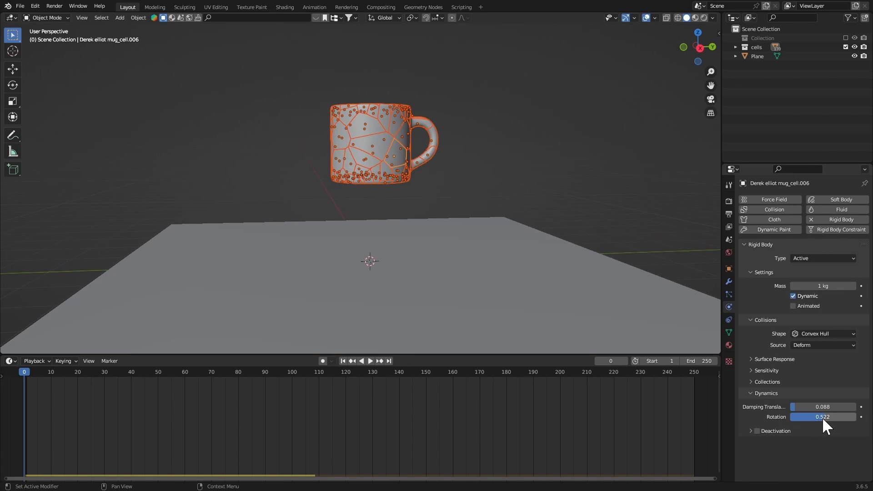
left_click(138, 17)
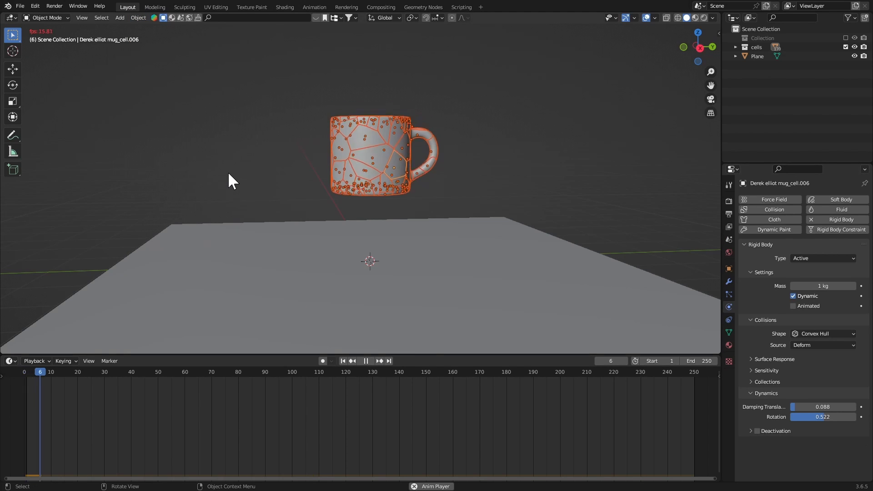
left_click(365, 360)
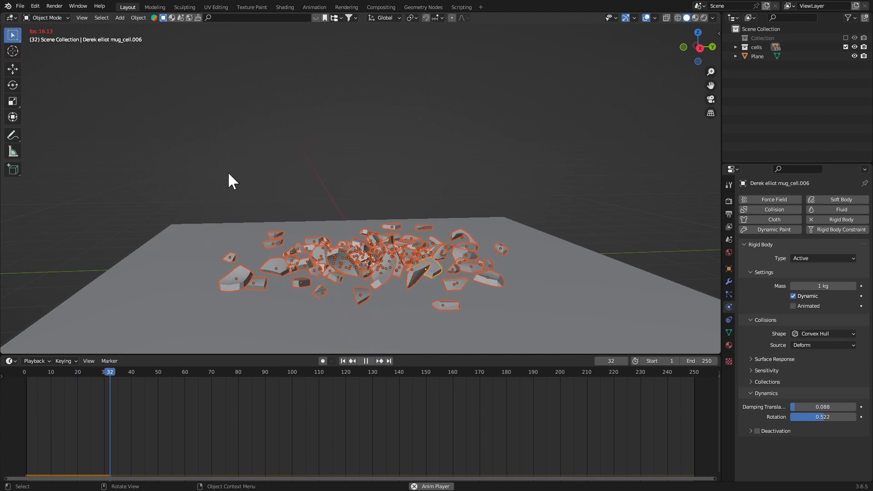
left_click(371, 360)
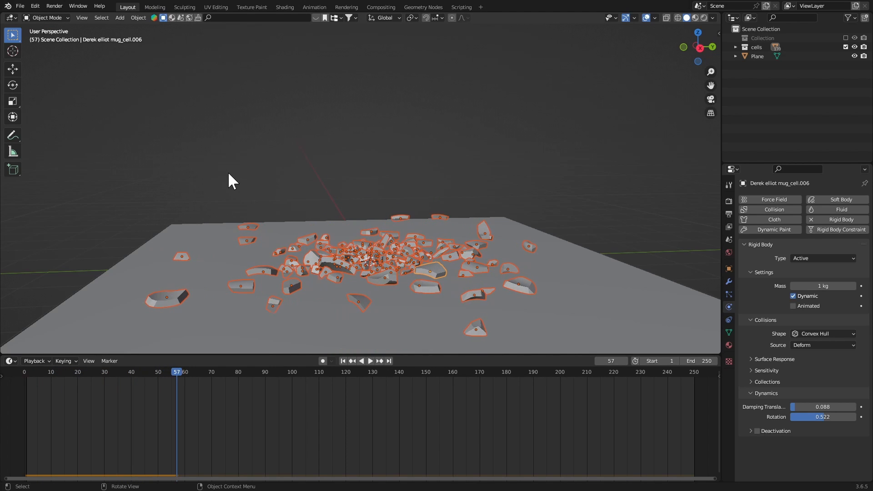
left_click(334, 361)
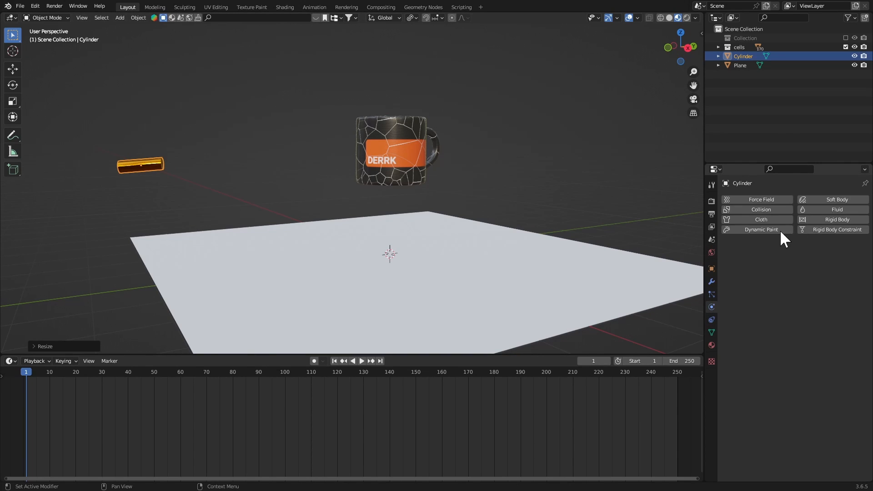
Add rigid body physics to the bullet cylinder
left_click(837, 219)
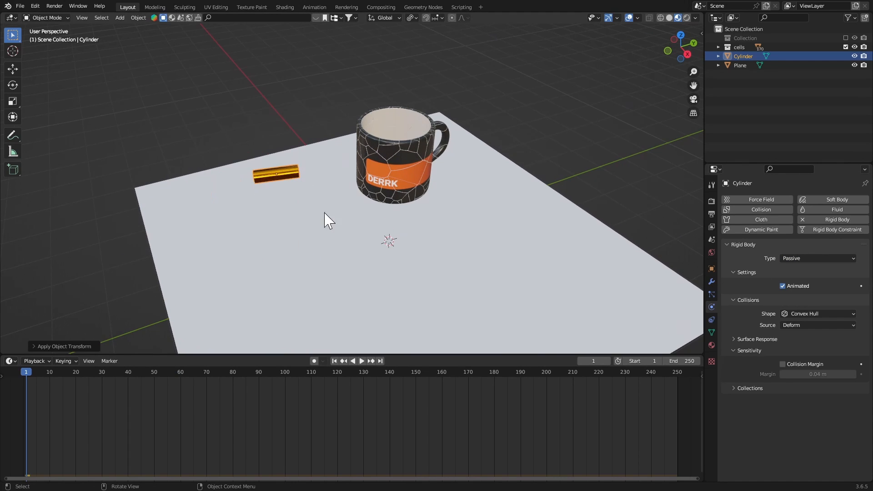
Re-enable the original mug collection and move the Derek elliot mug up to the cells
left_click(361, 360)
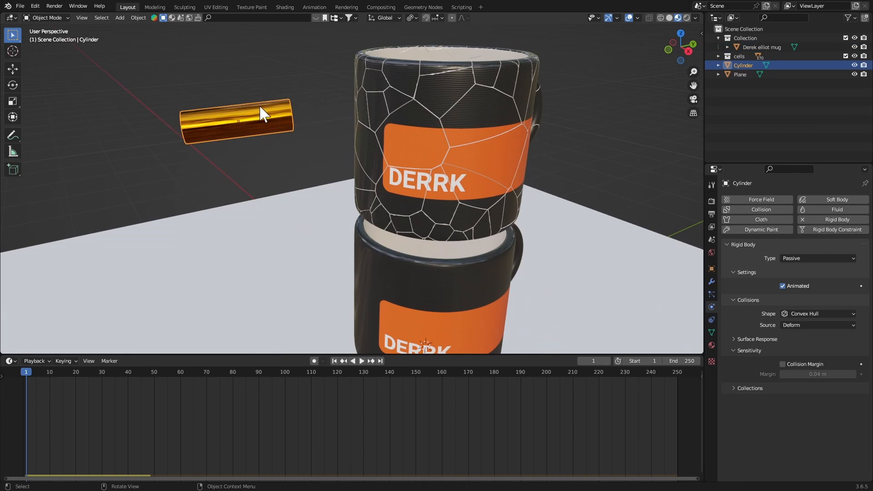
left_click_drag(238, 121, 301, 124)
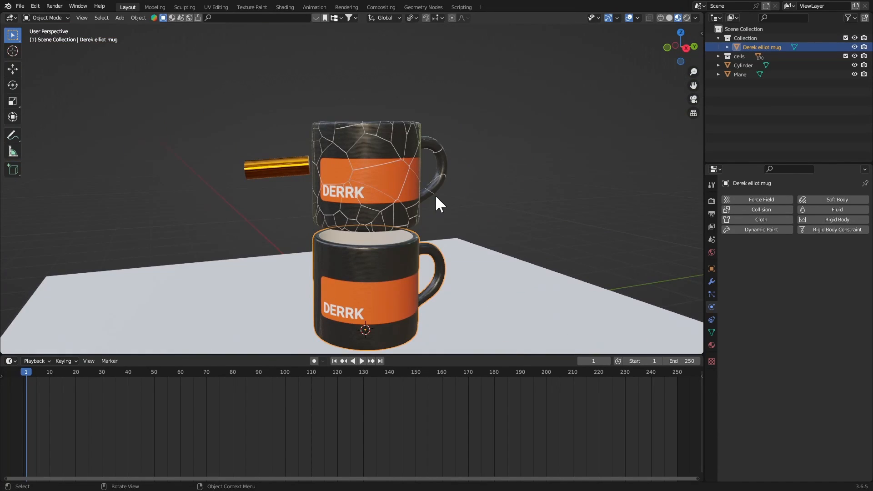
key("g")
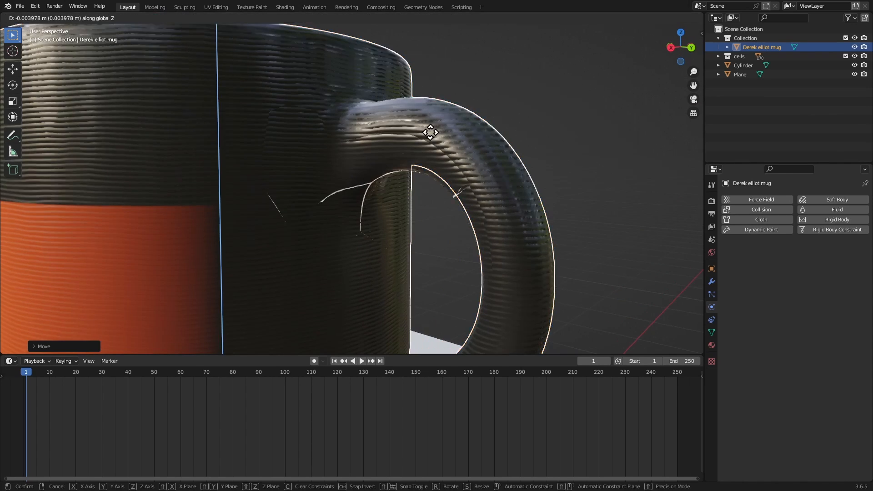
mouse_move(429, 140)
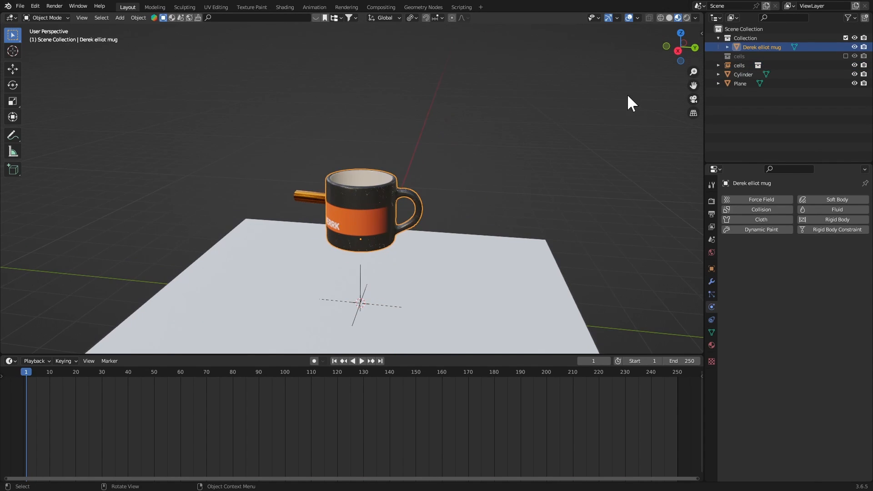
Select the cell pieces, expand their Visibility settings and scrub the timeline
left_click(739, 65)
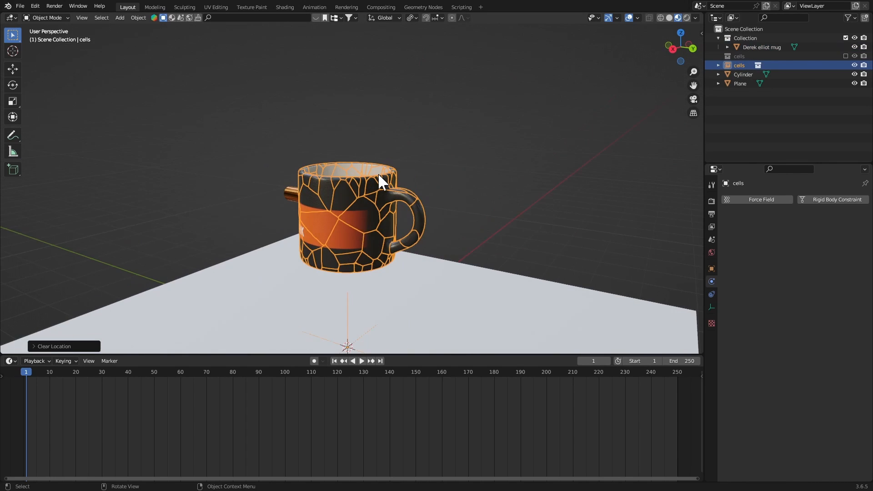
mouse_move(320, 190)
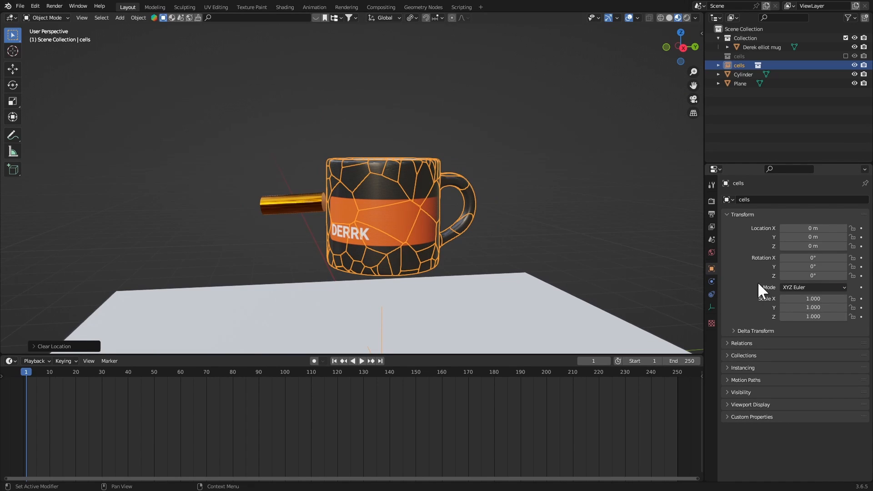
mouse_move(740, 397)
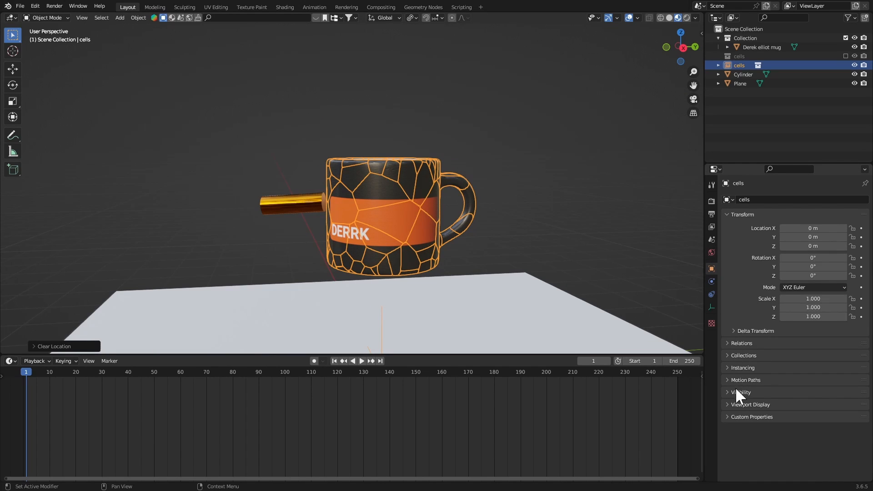
left_click(741, 392)
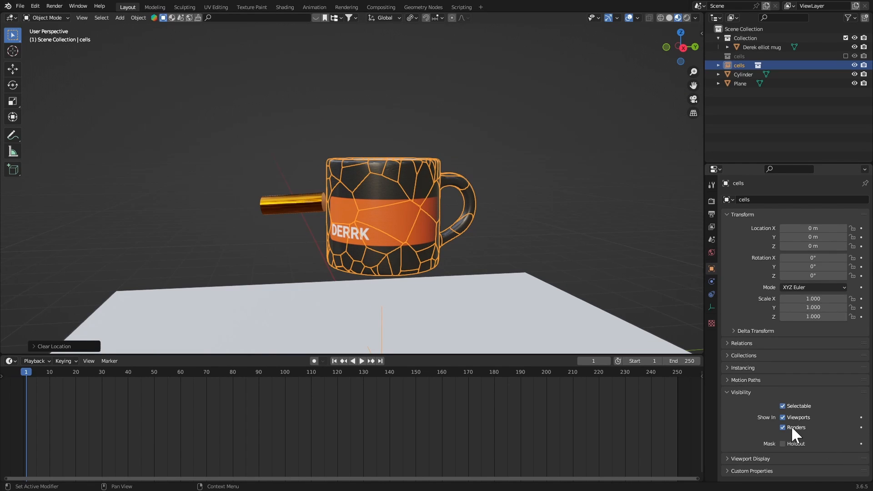
left_click(292, 372)
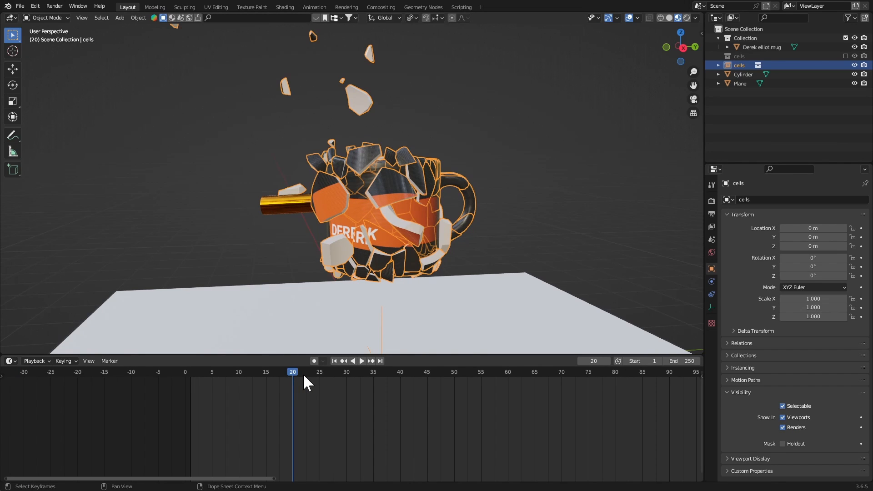
mouse_move(508, 204)
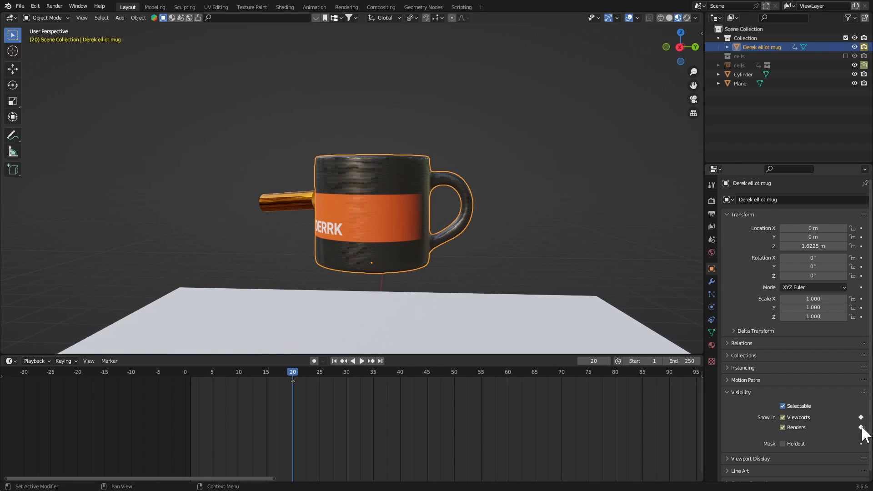
mouse_move(515, 277)
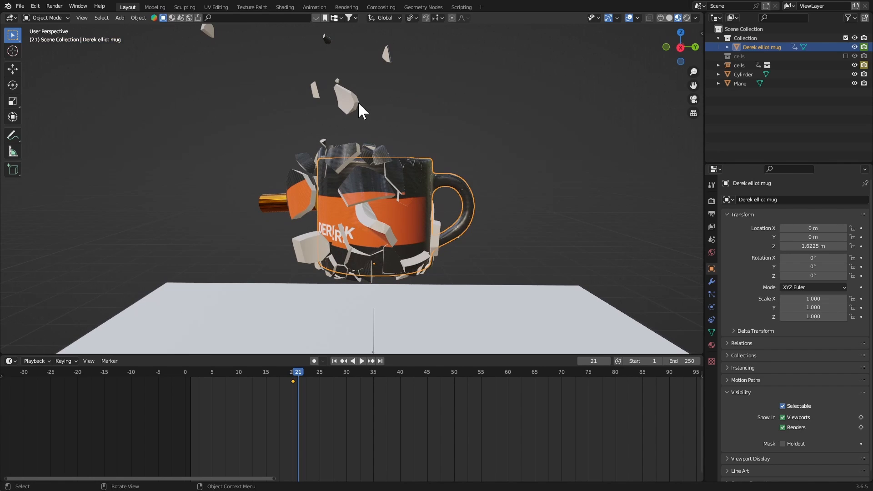
mouse_move(792, 424)
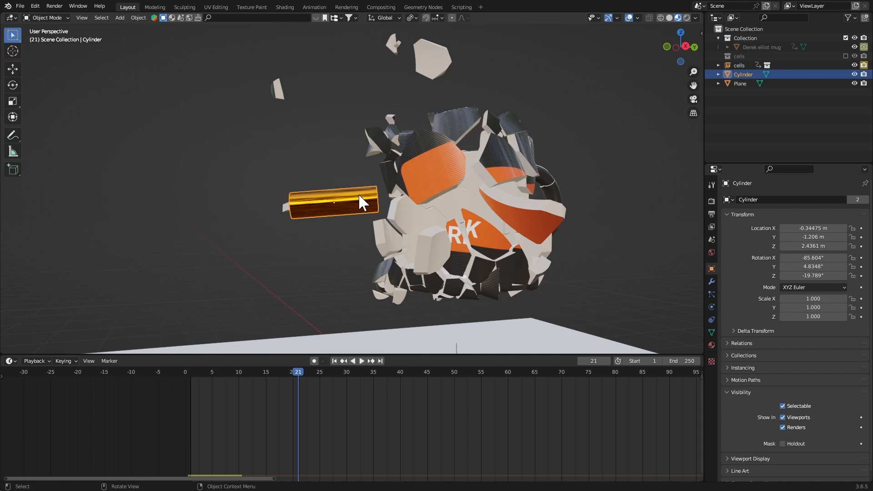
mouse_move(510, 331)
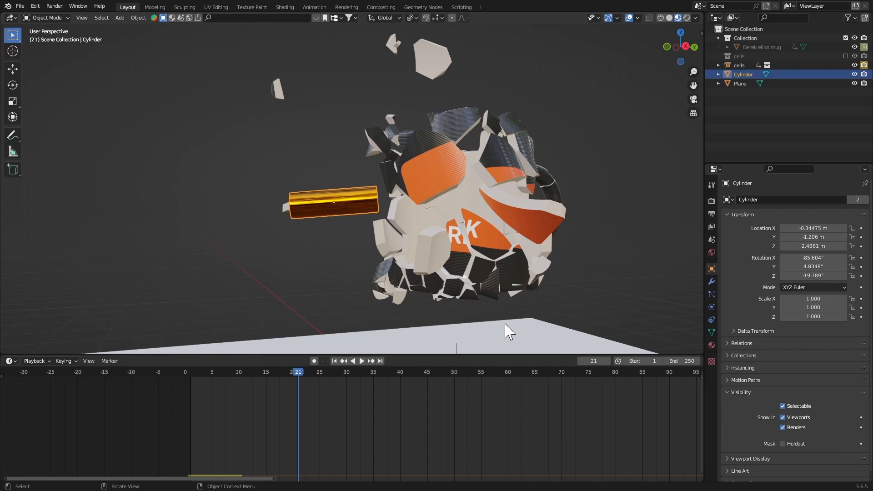
Select the fractured cells object to keyframe its visibility
left_click(739, 57)
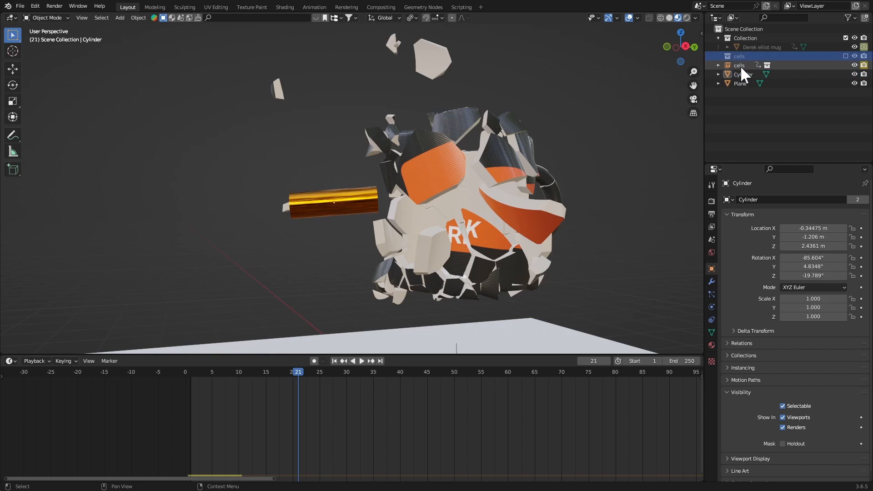
left_click(739, 65)
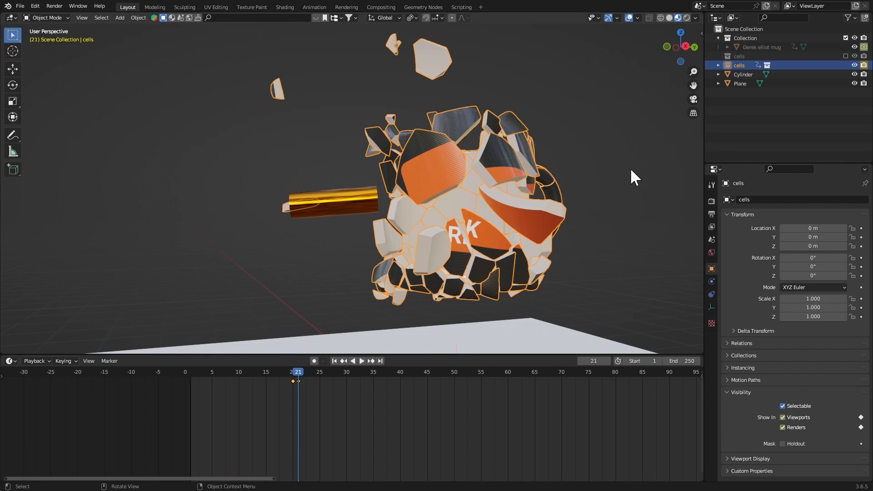
mouse_move(409, 426)
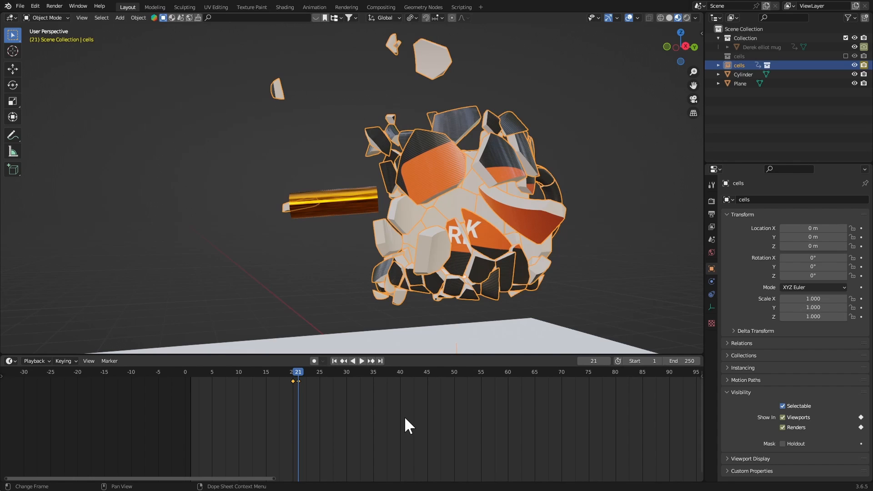
Move the bullet cylinder past the mug at a later frame and keyframe its location
left_click(855, 55)
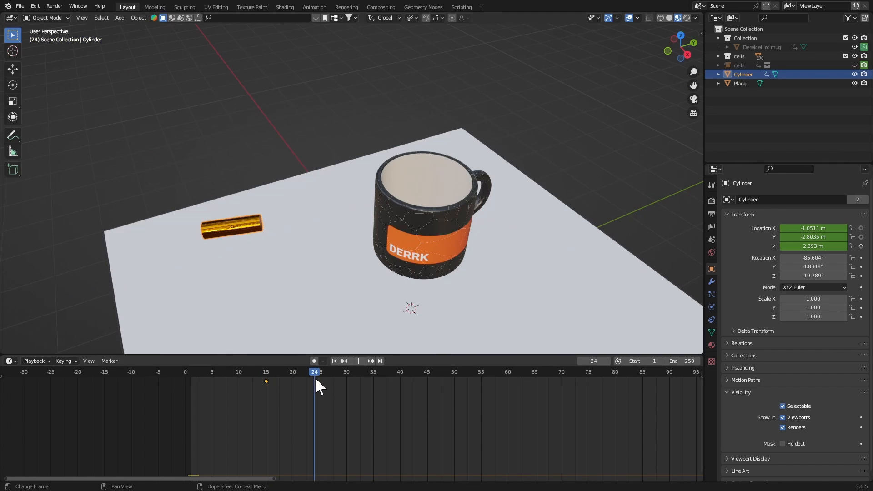
key("g")
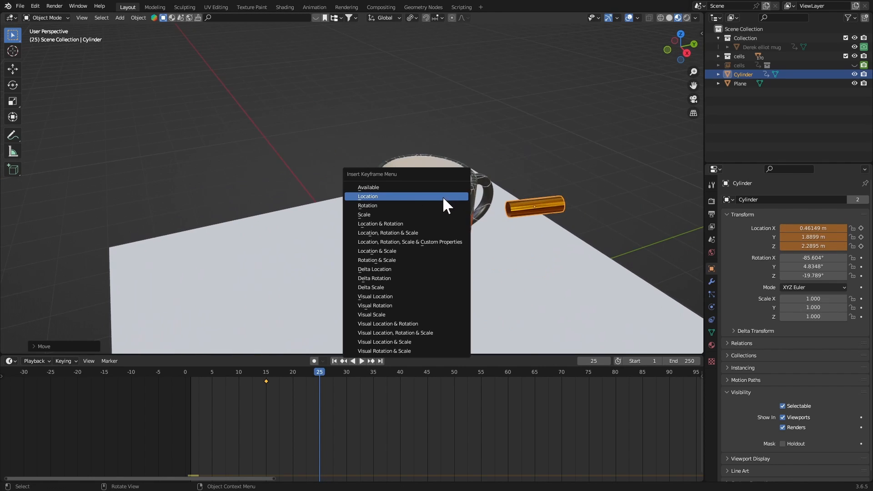
left_click(367, 196)
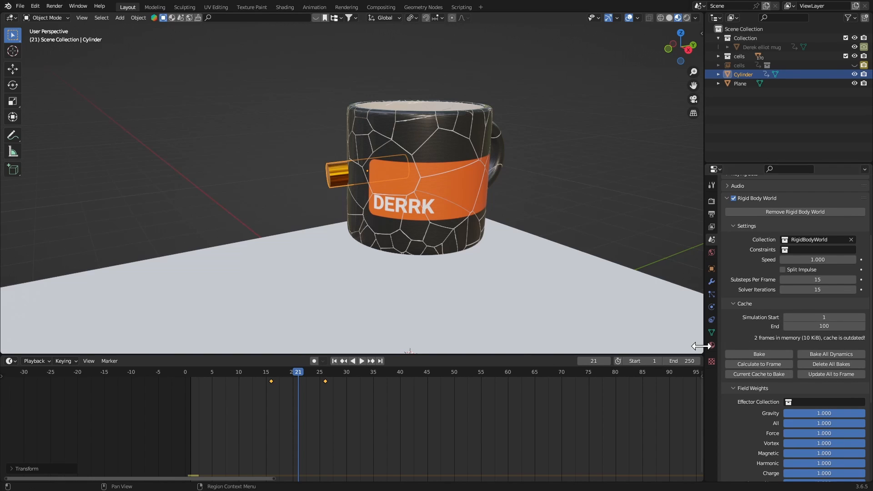
Bake the rigid body cache and scrub to frame 20 just before impact
scroll("down", 3)
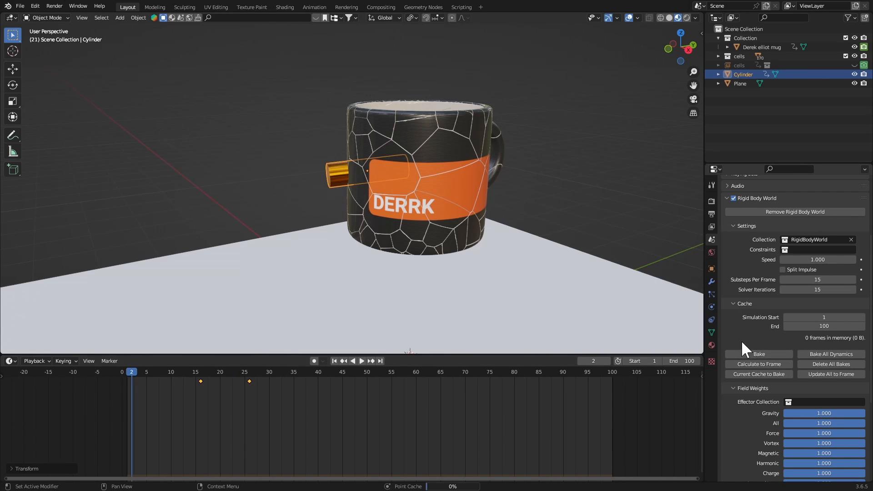
left_click(759, 354)
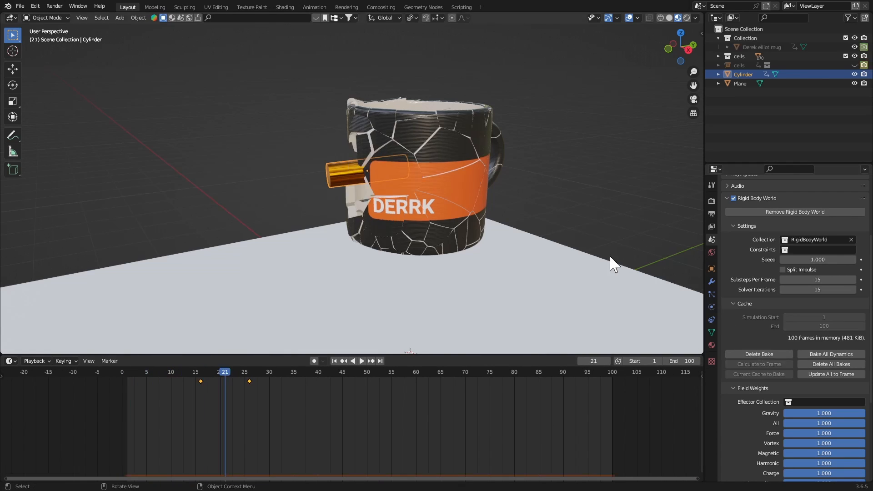
left_click(361, 361)
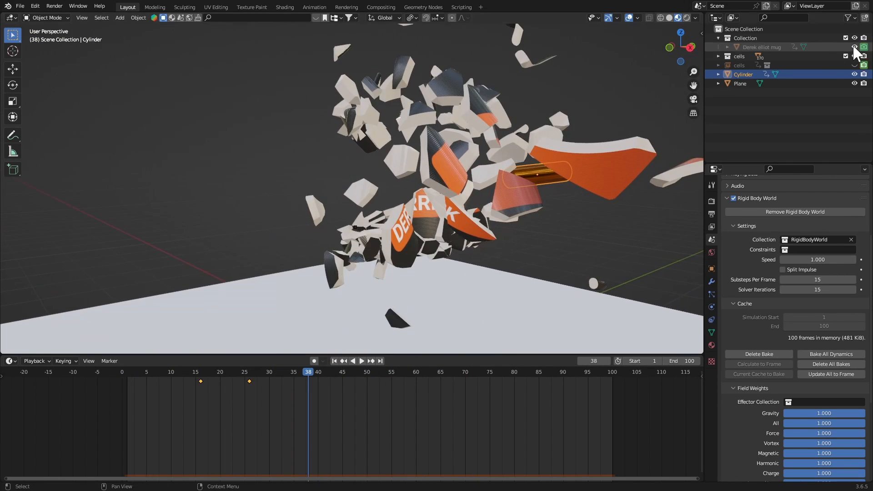
left_click(855, 65)
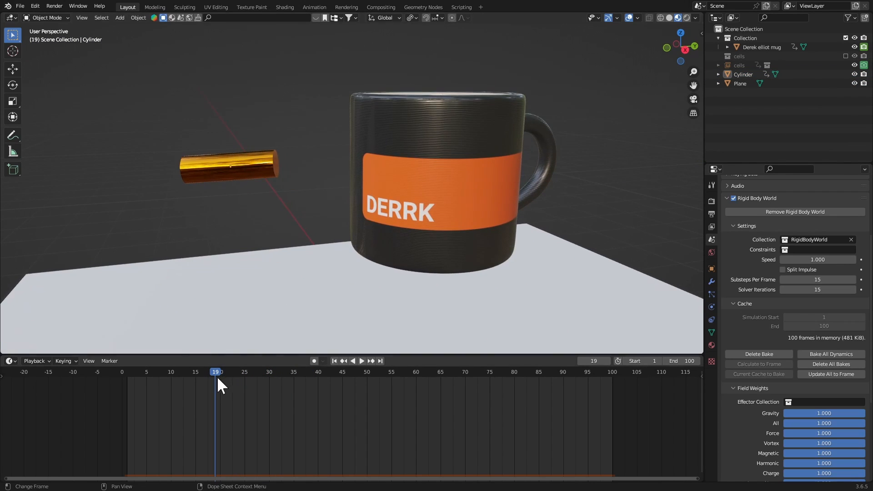
left_click(220, 372)
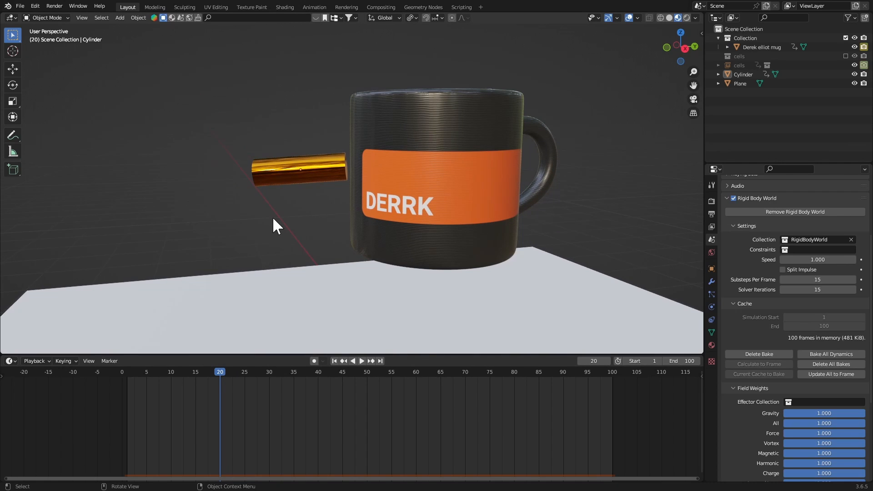